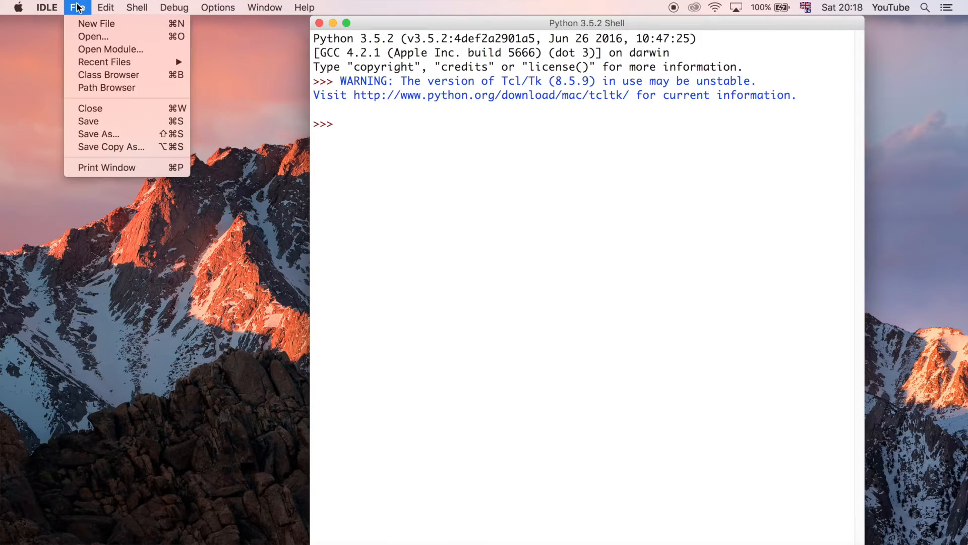
- Create a new blank script and save it as special_classes.py in Python Basics
{"action": "left_click", "coordinate": [96, 23]}
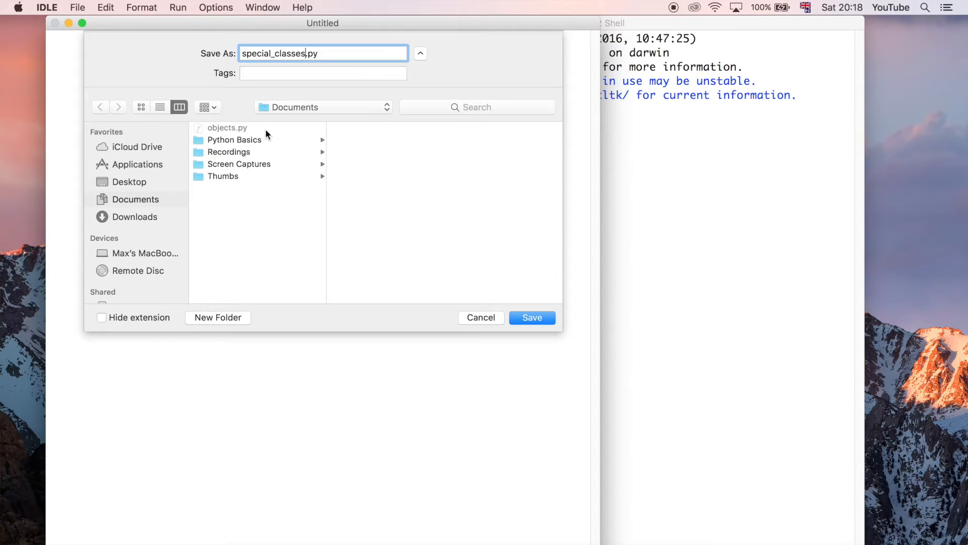
{"action": "left_click", "coordinate": [532, 317]}
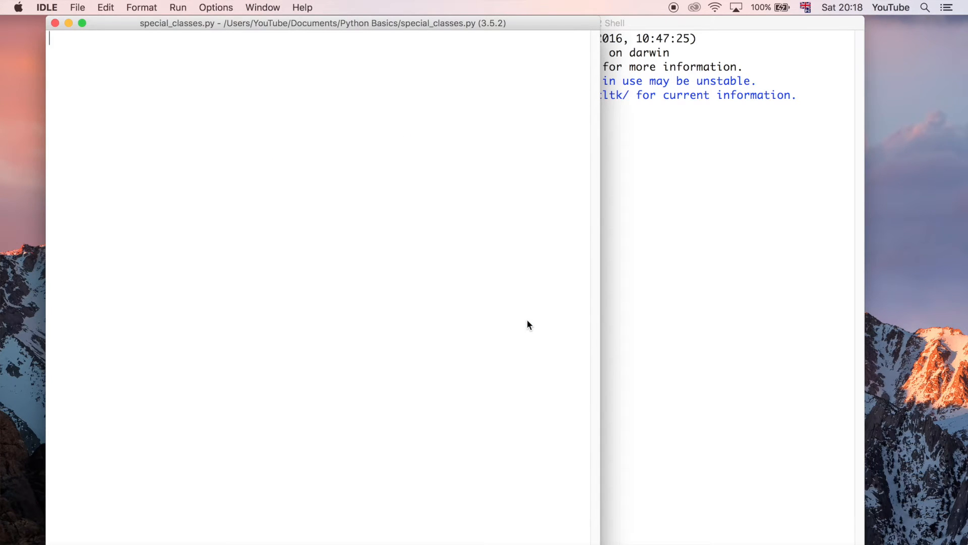
- Write 'class Animal:' with an indented first method line 'def __init__'
{"action": "type", "text": "class"}
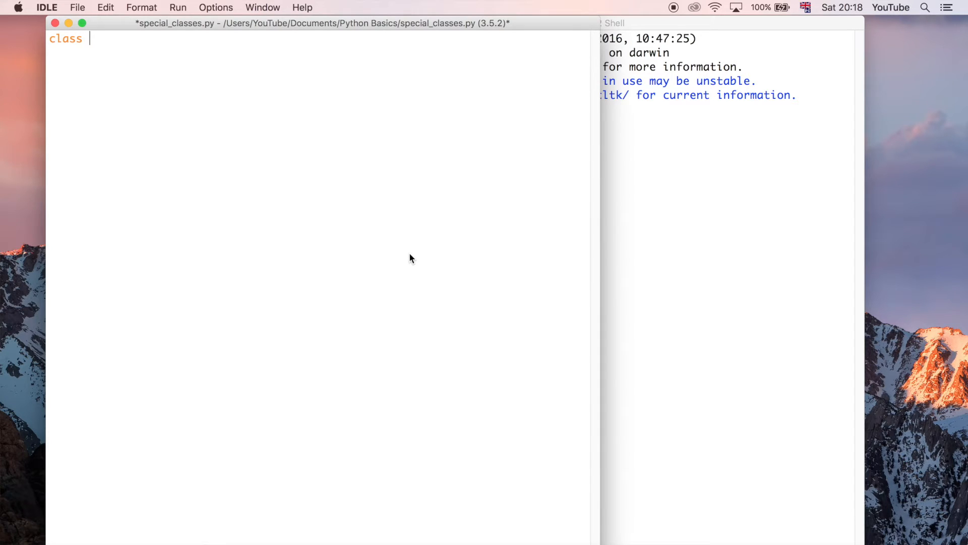
{"action": "type", "text": "Animcal"}
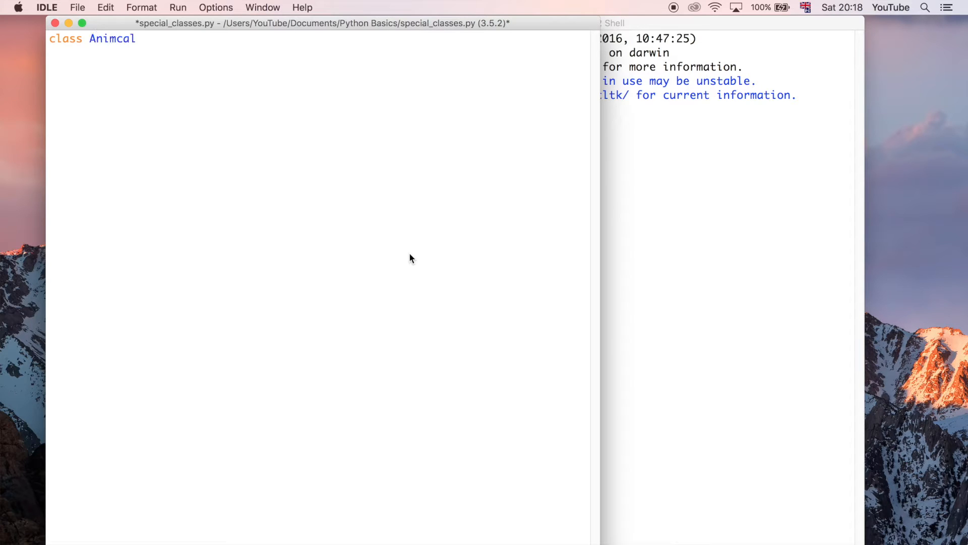
{"action": "type", "text": "Animal"}
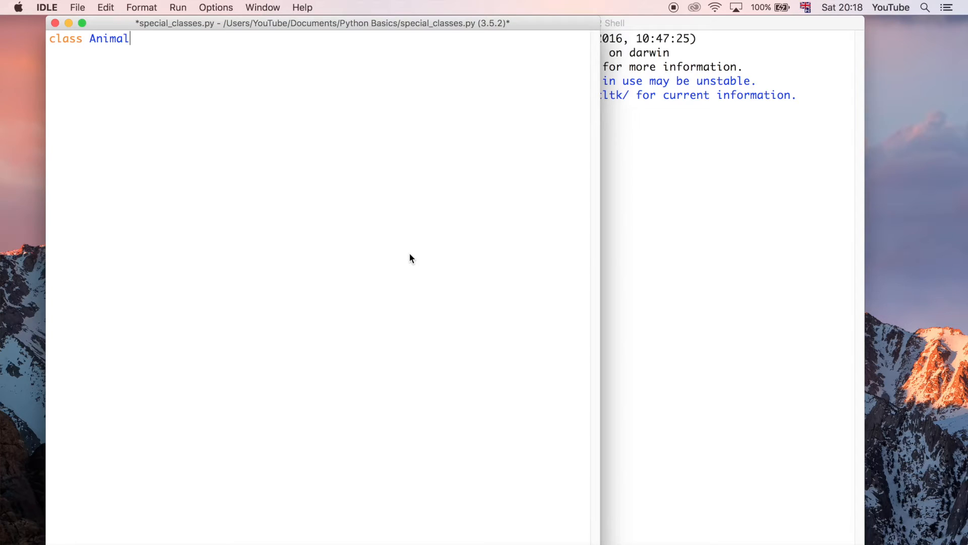
{"action": "type", "text": ":"}
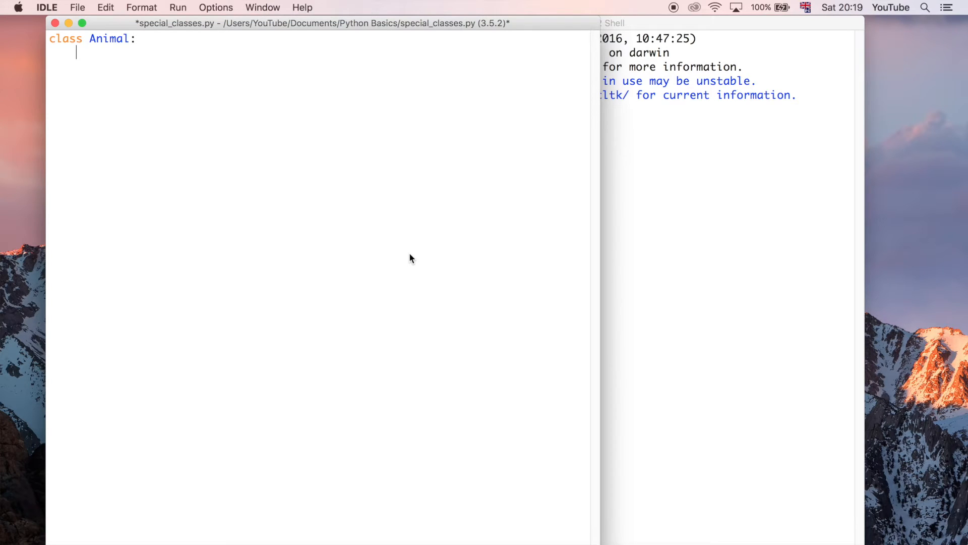
{"action": "type", "text": "def"}
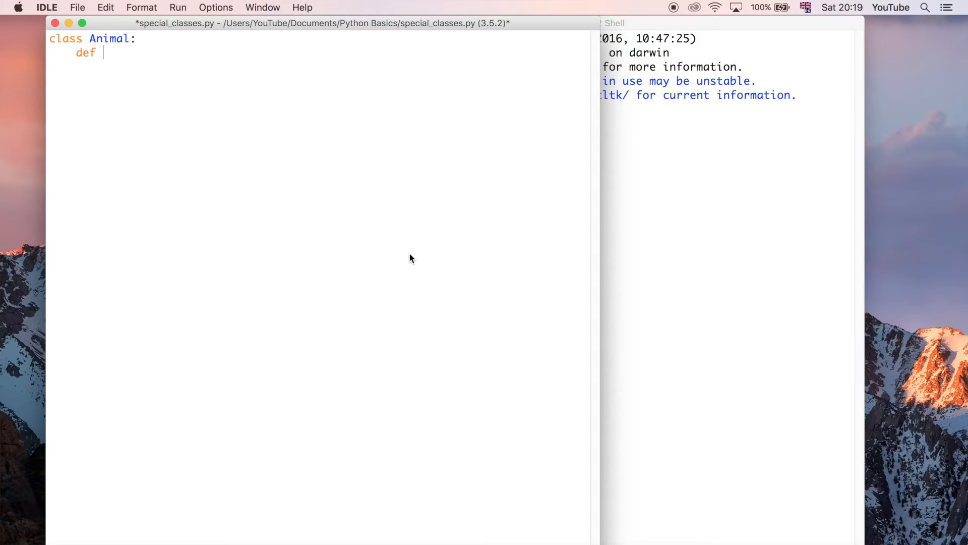
{"action": "type", "text": "__"}
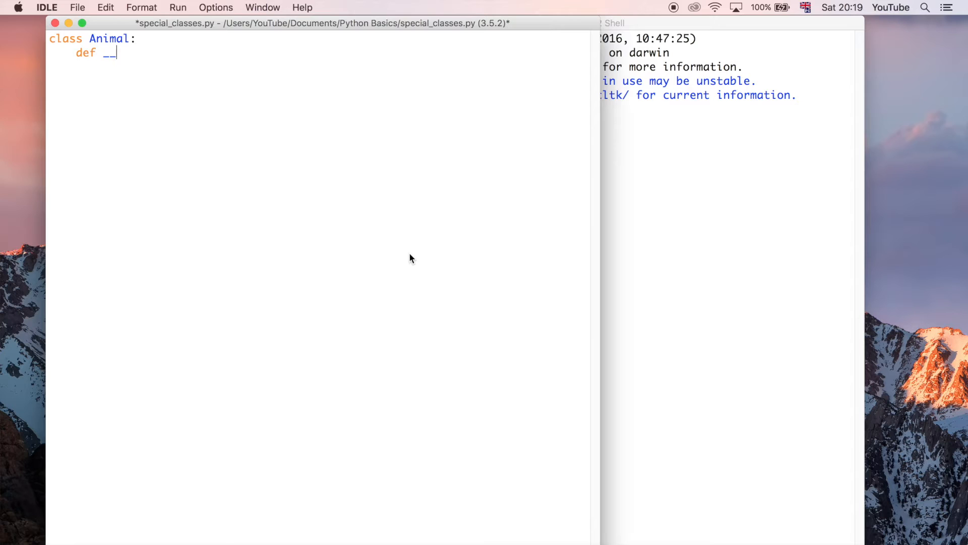
{"action": "type", "text": "in"}
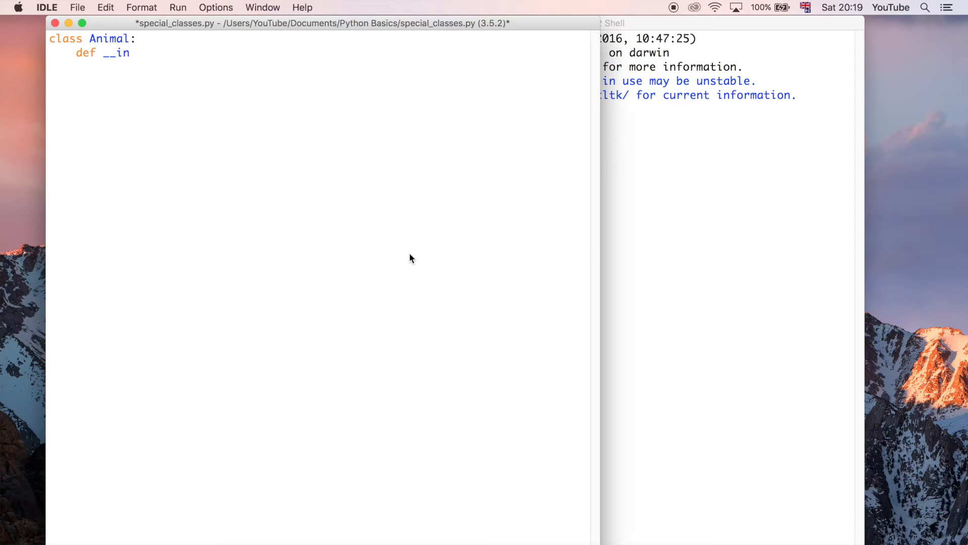
{"action": "type", "text": "it__"}
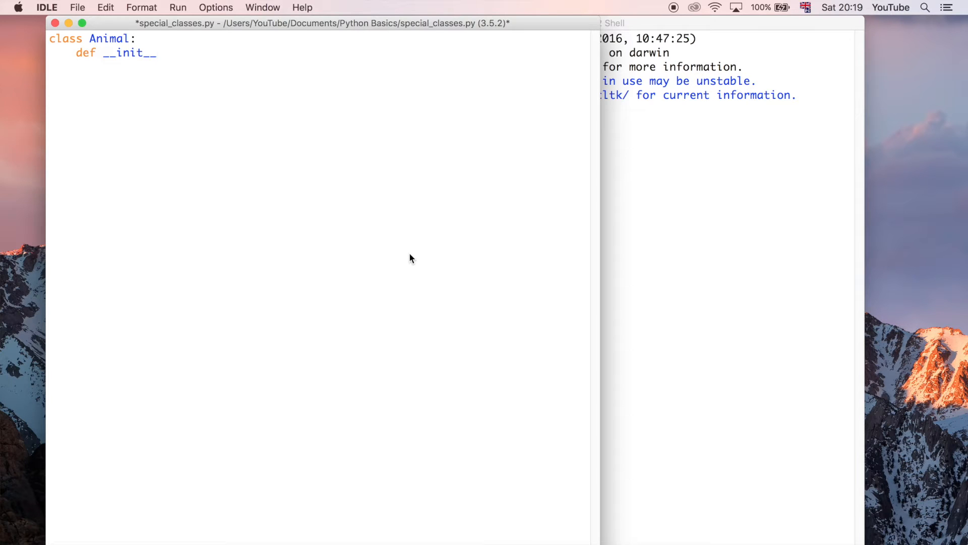
- Complete the constructor signature as __init__(self, name, species):
{"action": "type", "text": "(sel)"}
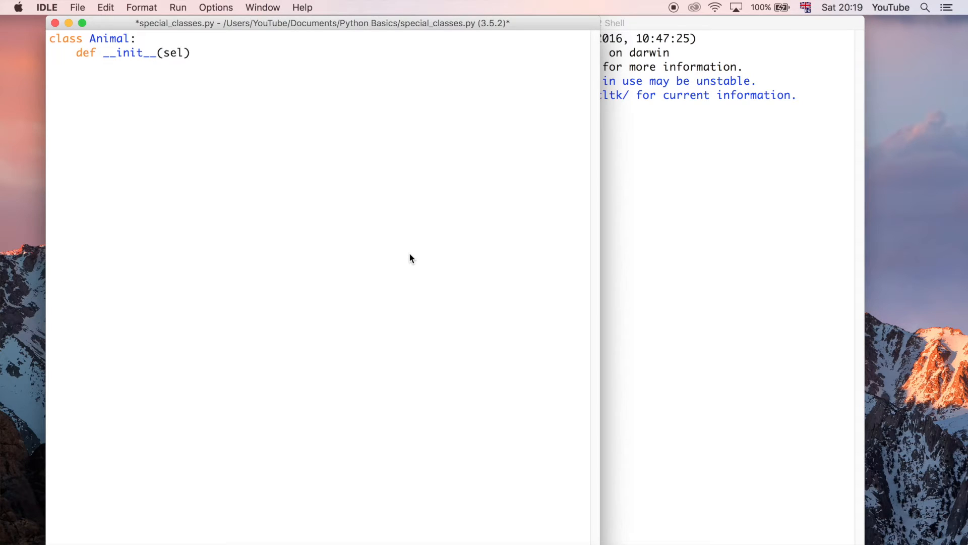
{"action": "type", "text": "f"}
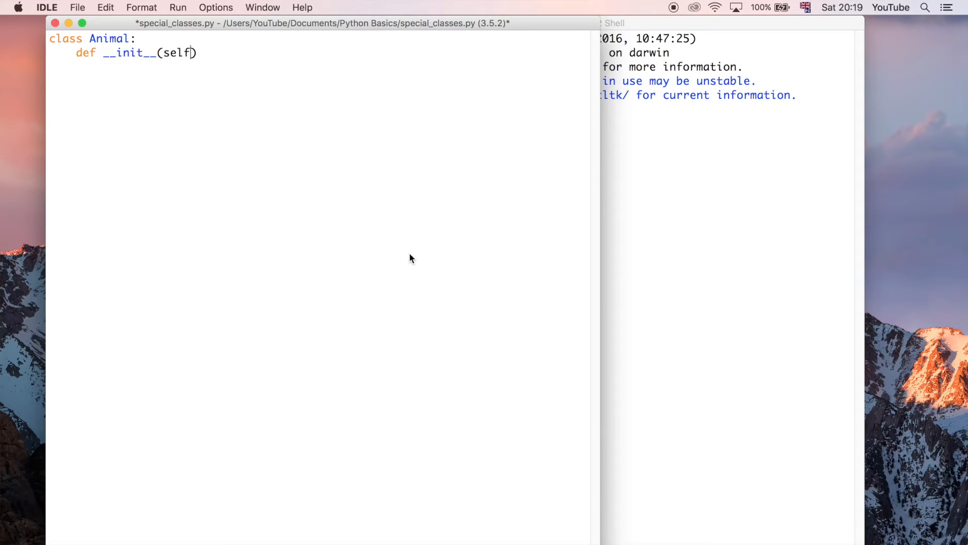
{"action": "type", "text": "\", \""}
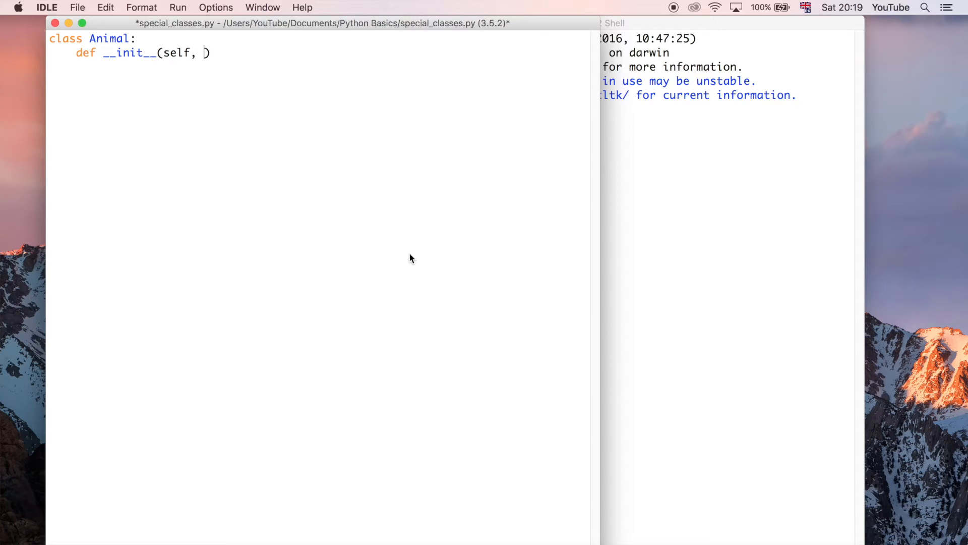
{"action": "type", "text": "name,"}
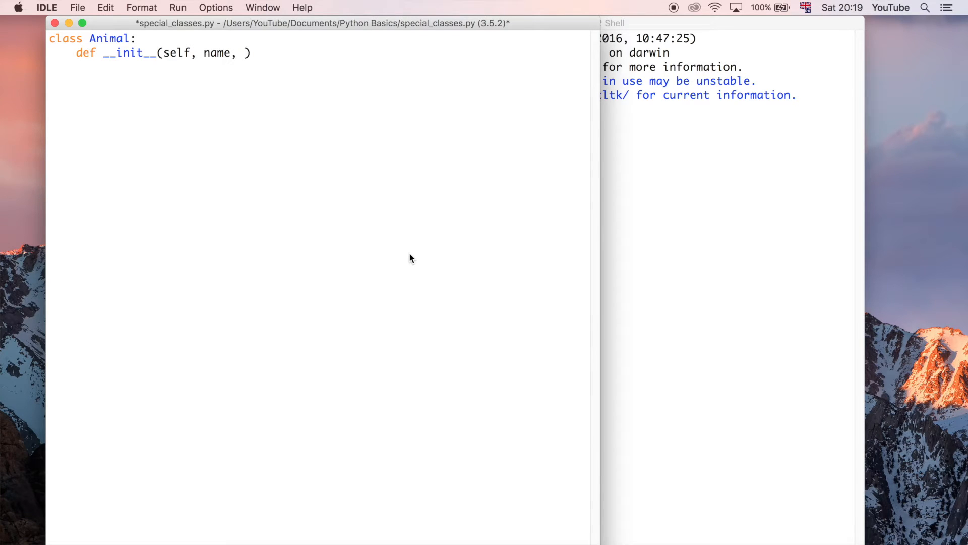
{"action": "type", "text": "t"}
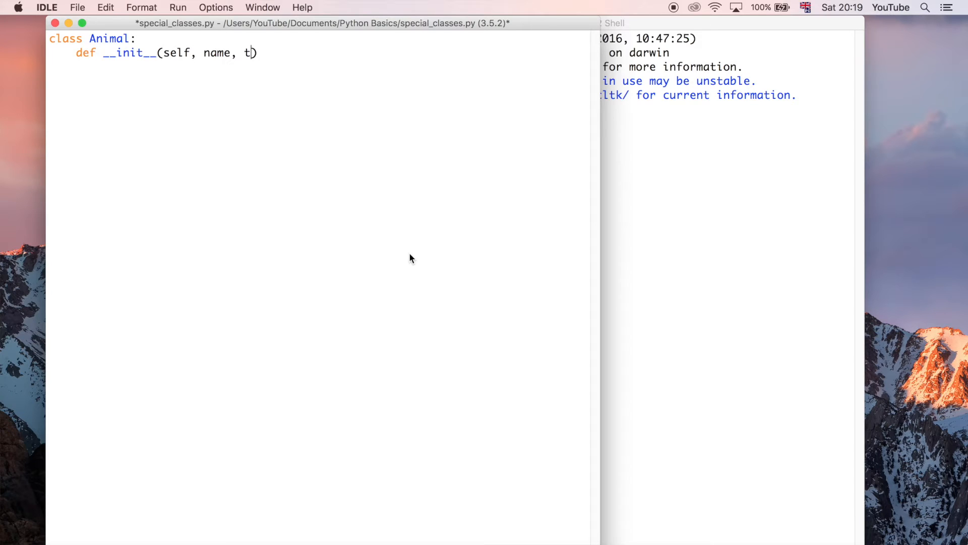
{"action": "type", "text": "species"}
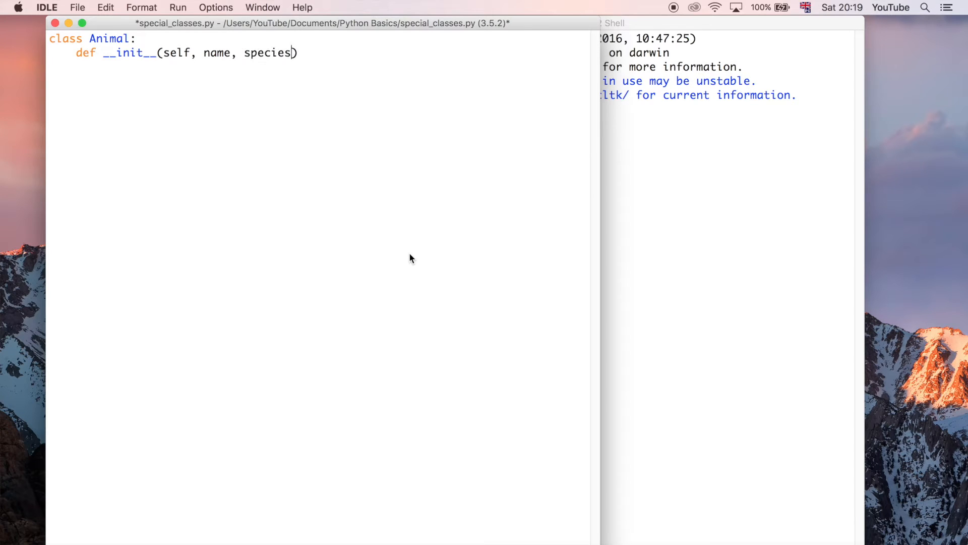
{"action": "type", "text": ":"}
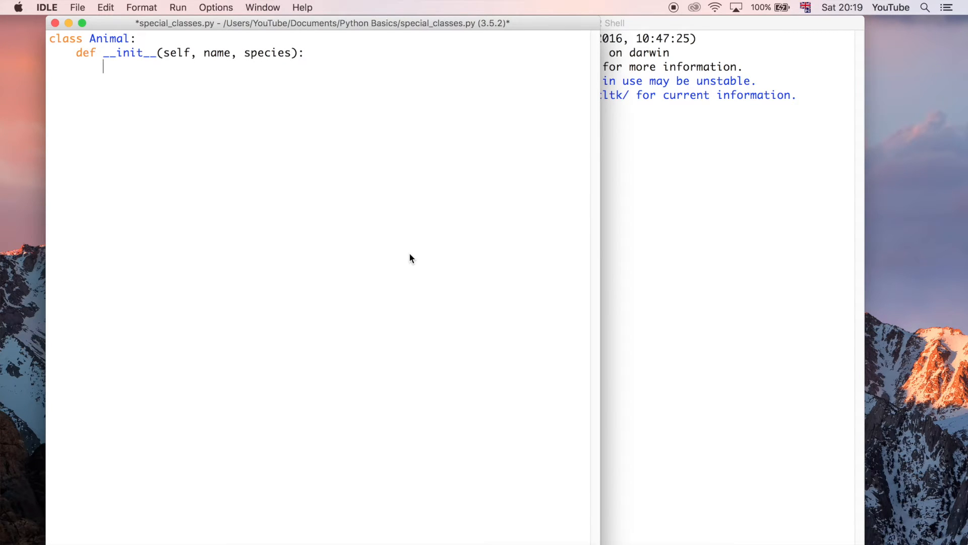
- Store the arguments with self.name = name and self.species = species
{"action": "type", "text": "s"}
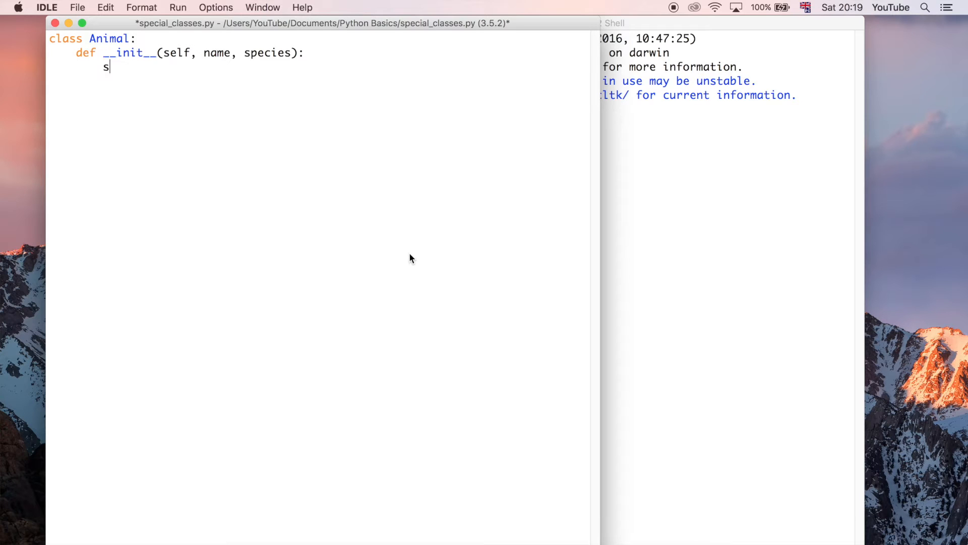
{"action": "type", "text": "elf.a"}
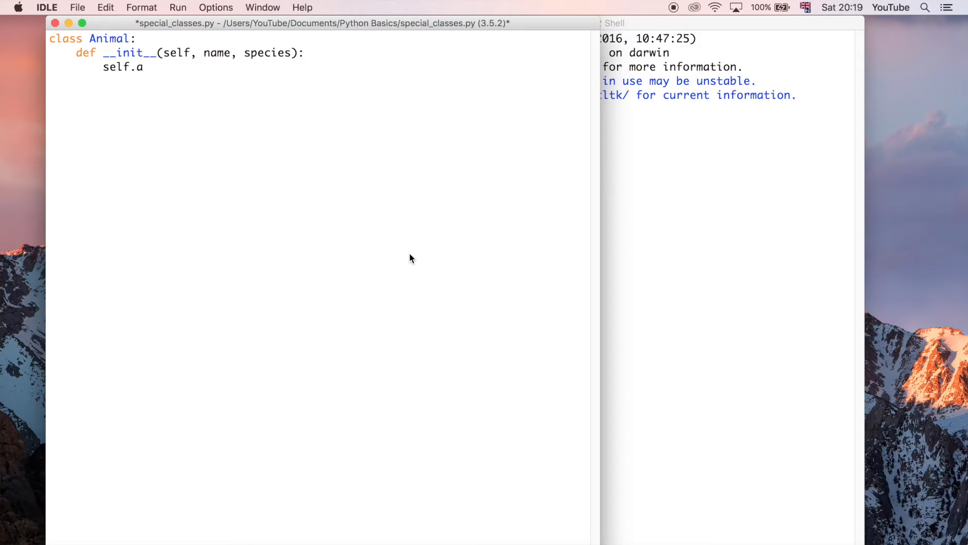
{"action": "type", "text": "naem"}
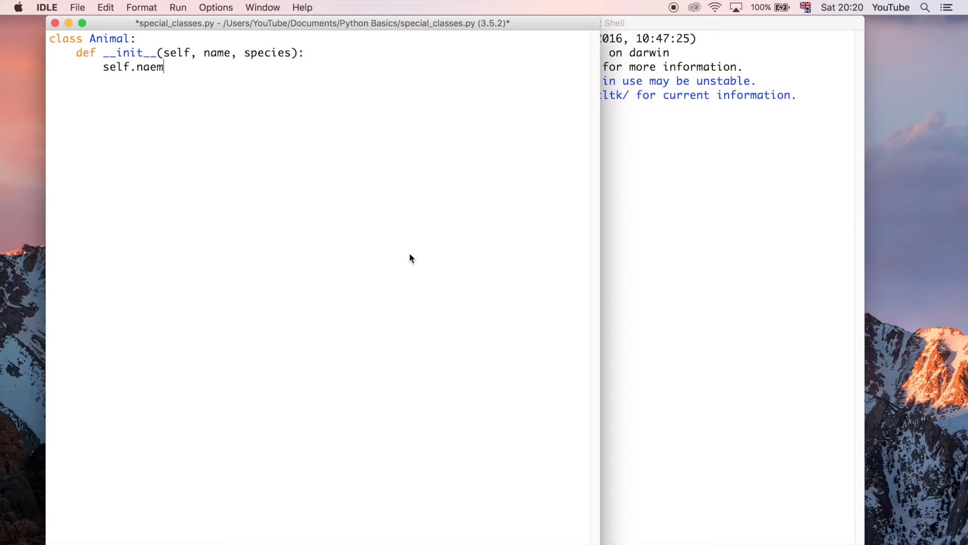
{"action": "type", "text": "name"}
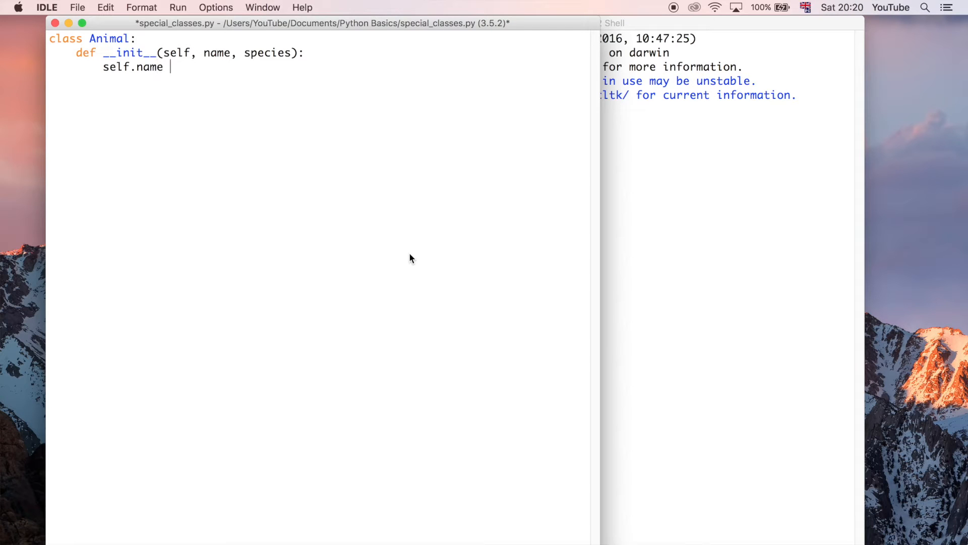
{"action": "type", "text": "="}
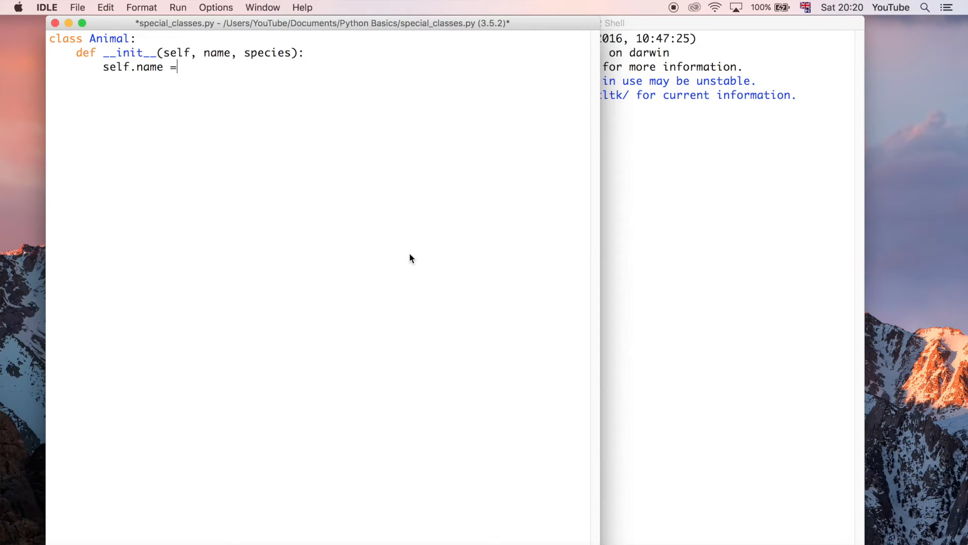
{"action": "type", "text": "name"}
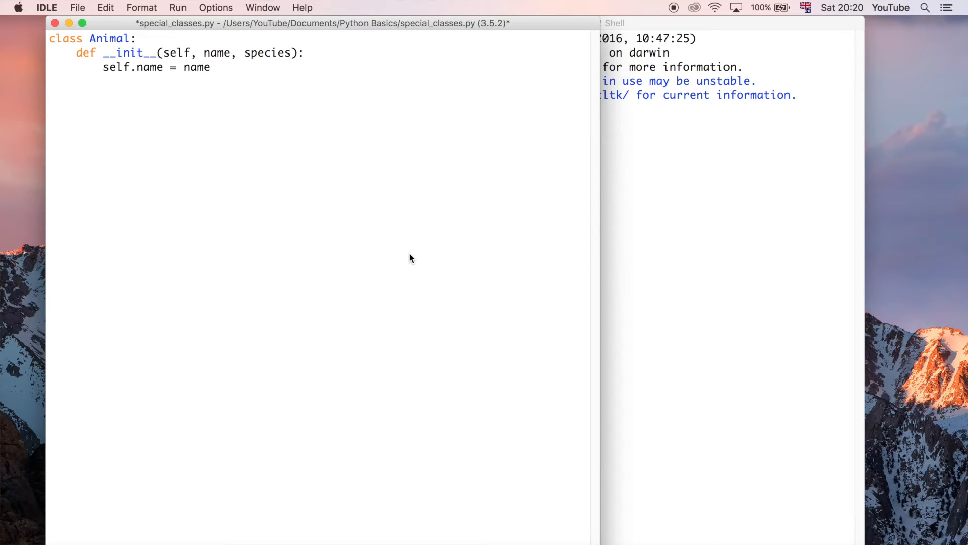
{"action": "type", "text": "self."}
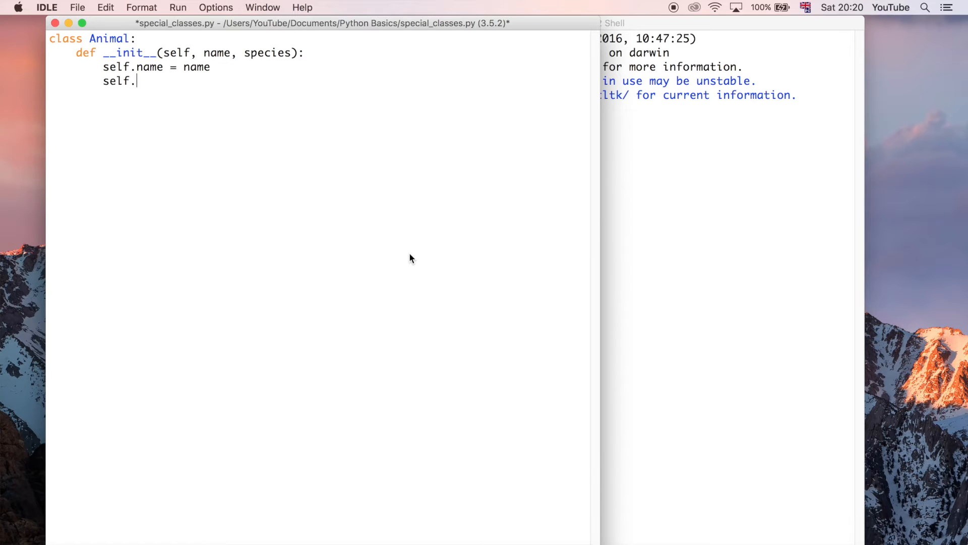
{"action": "type", "text": "species"}
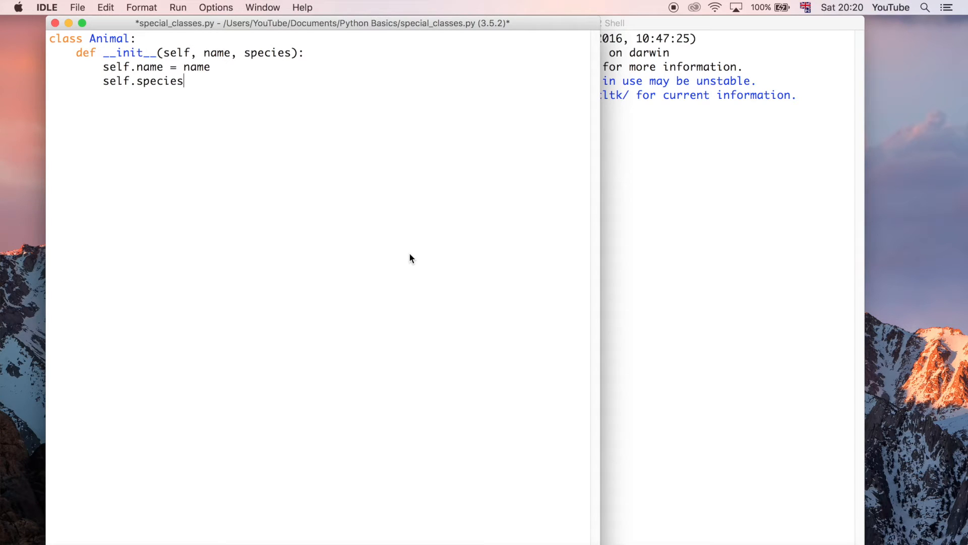
{"action": "type", "text": "="}
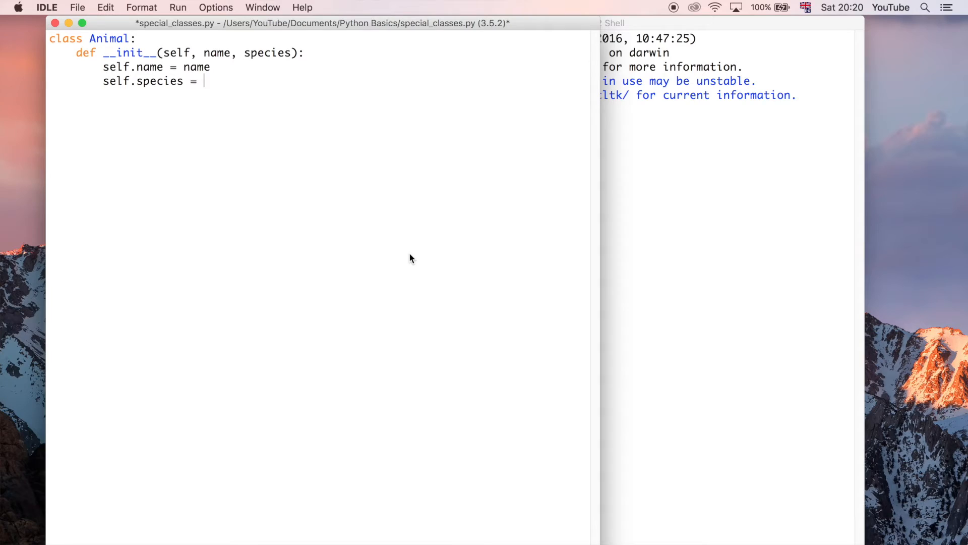
{"action": "type", "text": "species"}
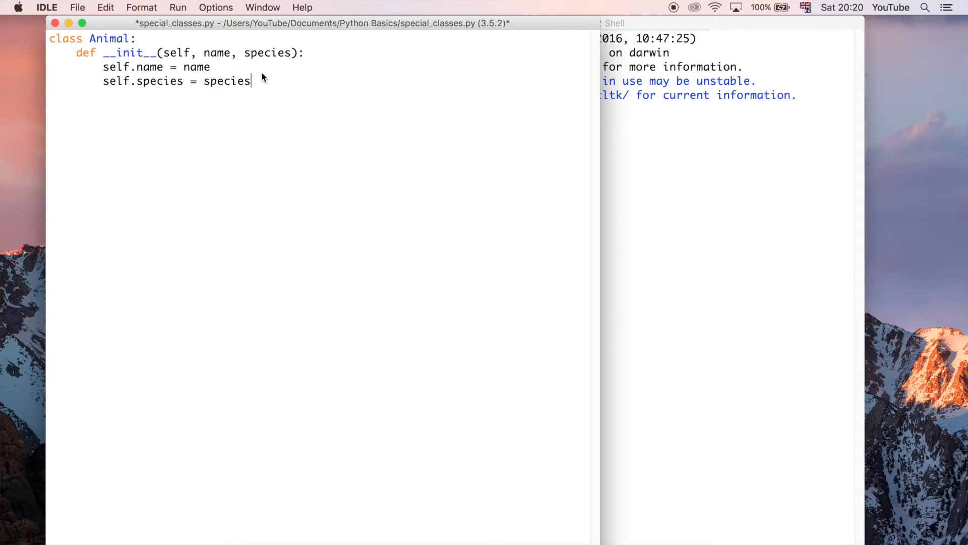
{"action": "double_click", "coordinate": [195, 67]}
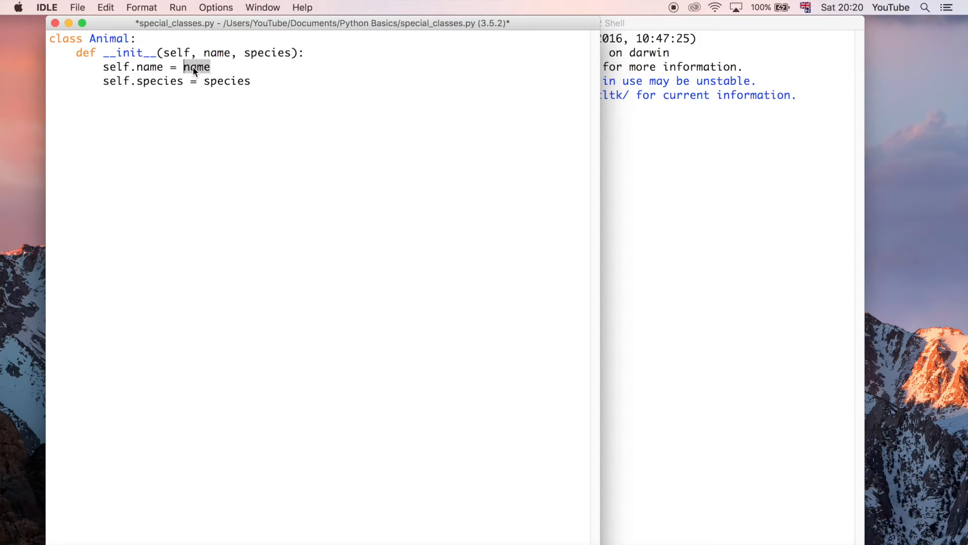
{"action": "mouse_move", "coordinate": [230, 72]}
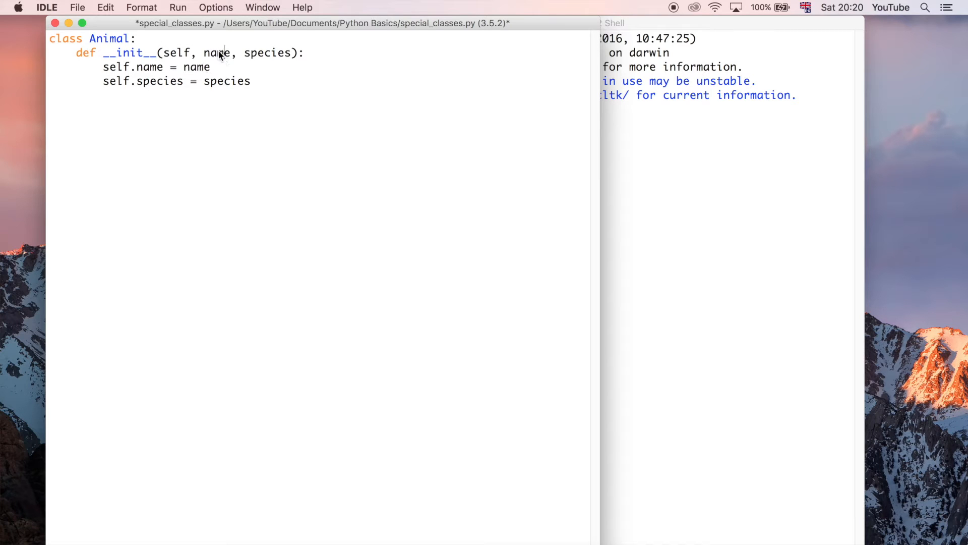
{"action": "double_click", "coordinate": [195, 67]}
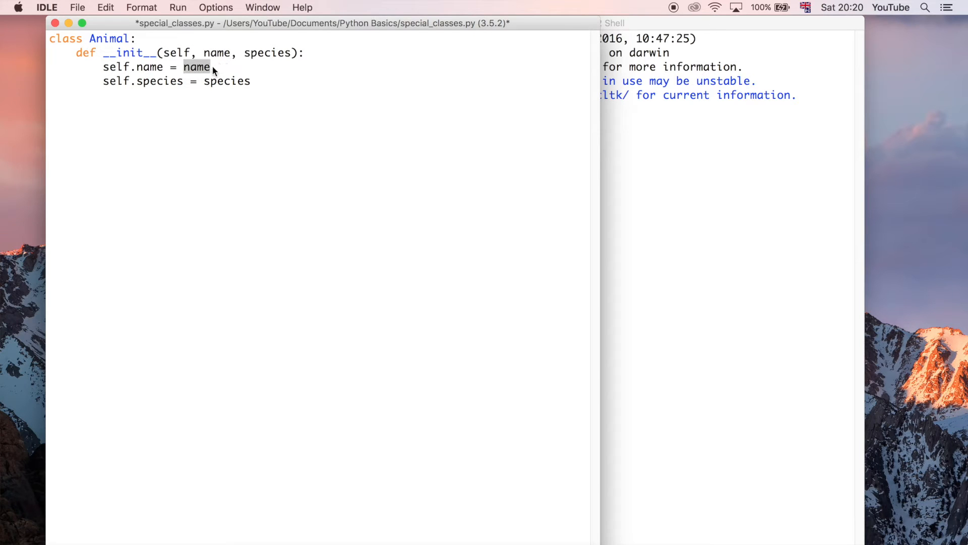
{"action": "mouse_move", "coordinate": [167, 73]}
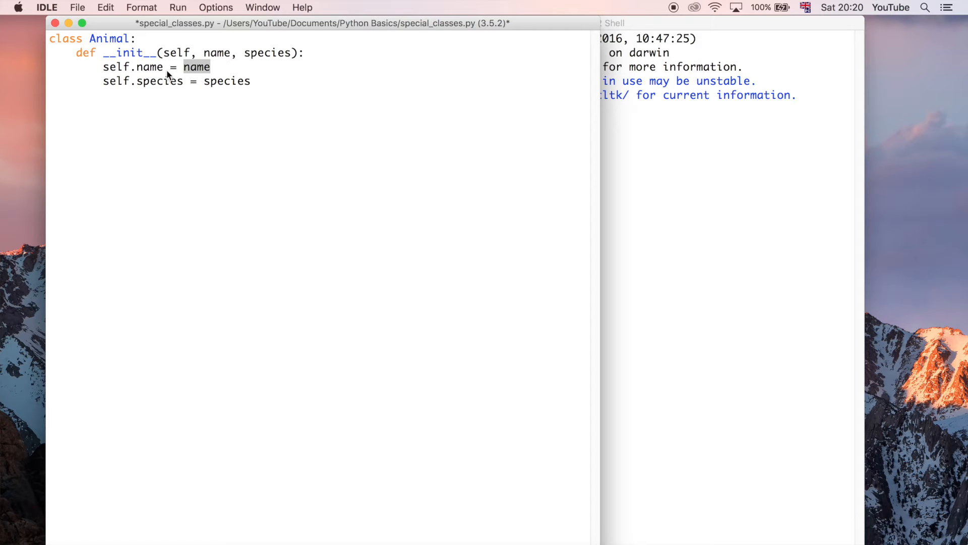
{"action": "double_click", "coordinate": [134, 67]}
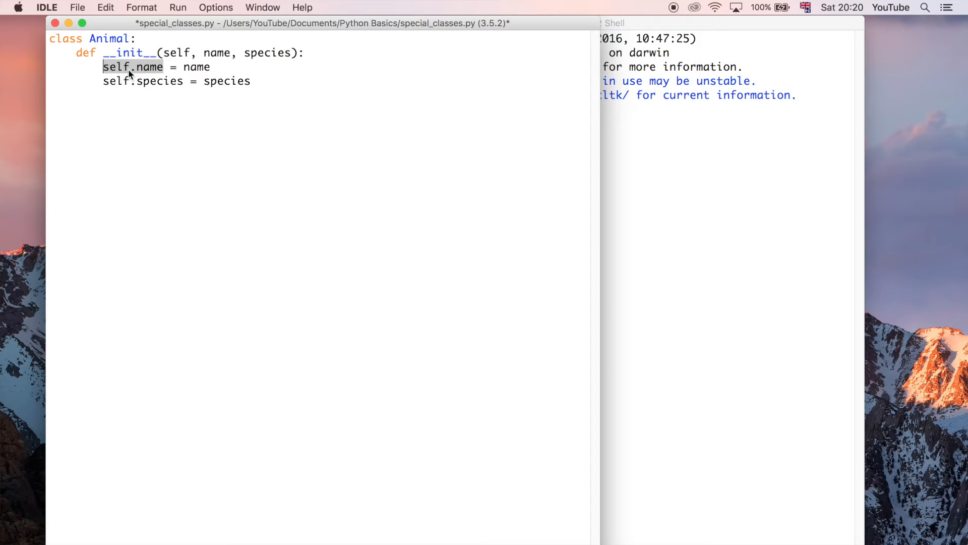
{"action": "left_click", "coordinate": [279, 85]}
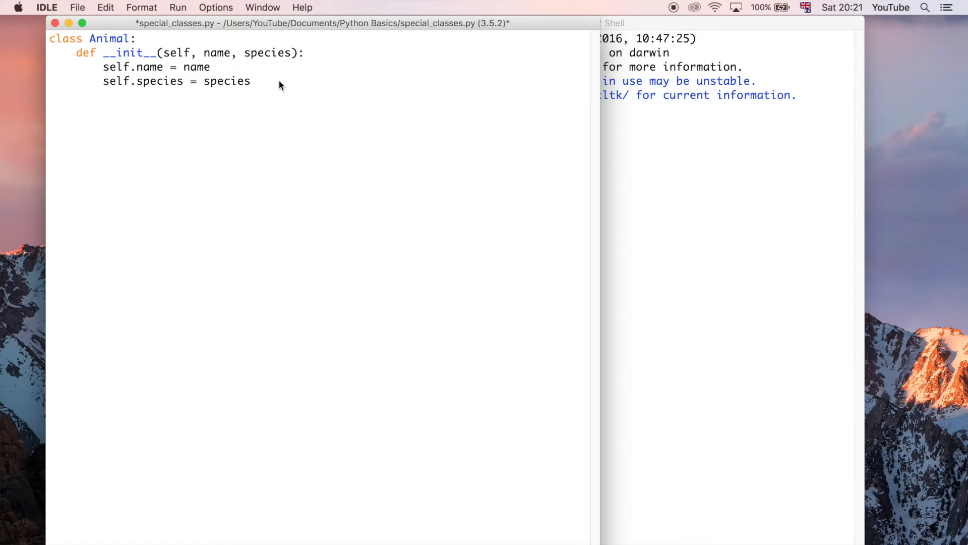
- Add the method header 'def getName(self):' below the constructor
{"action": "type", "text": "def"}
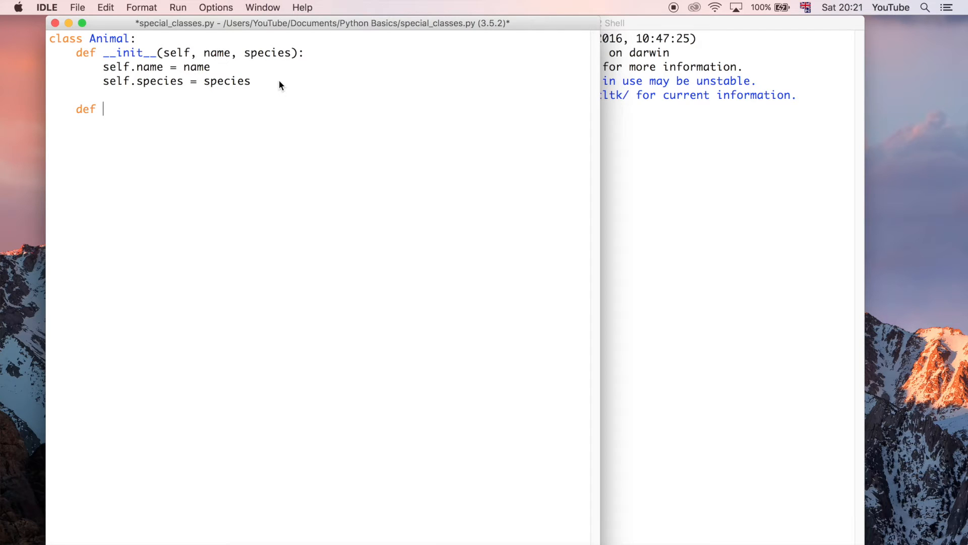
{"action": "type", "text": "getName"}
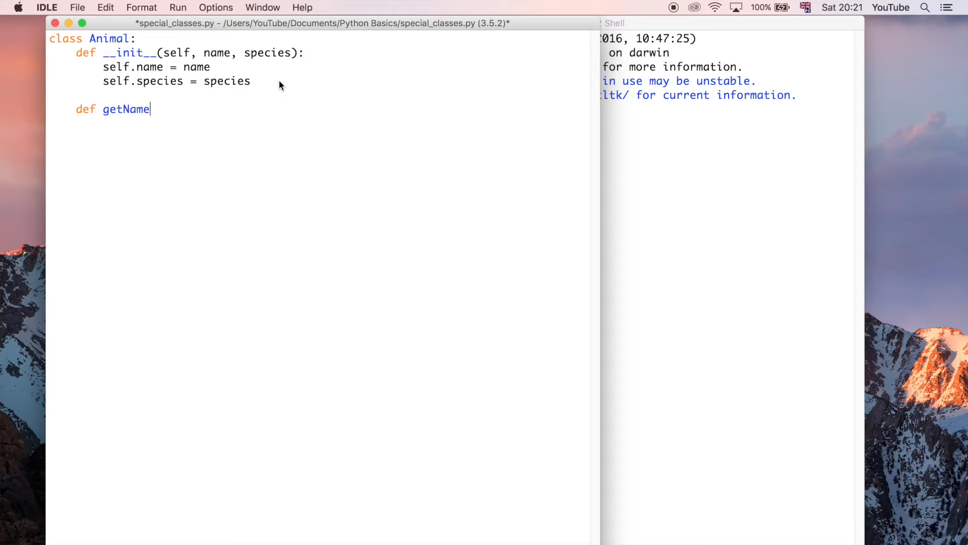
{"action": "type", "text": "(self):"}
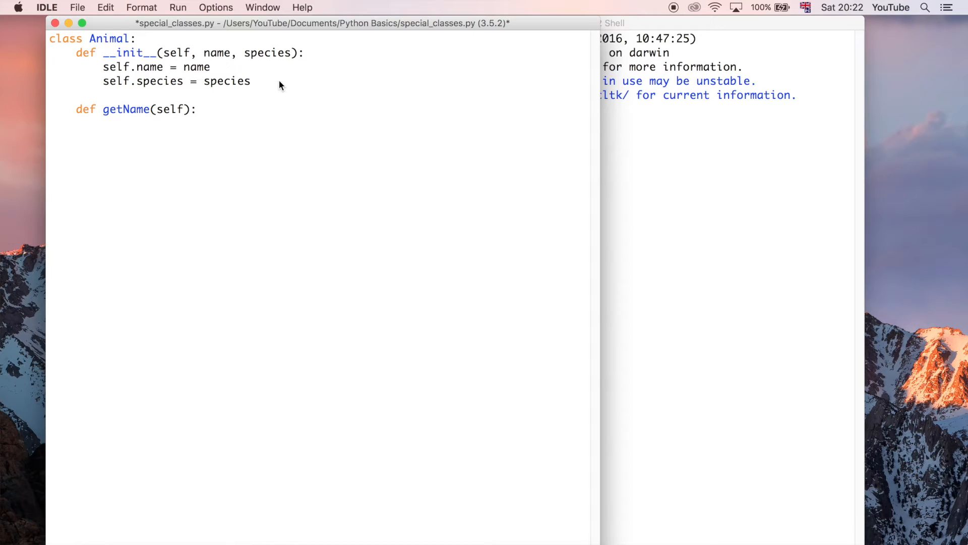
{"action": "key", "text": "Return"}
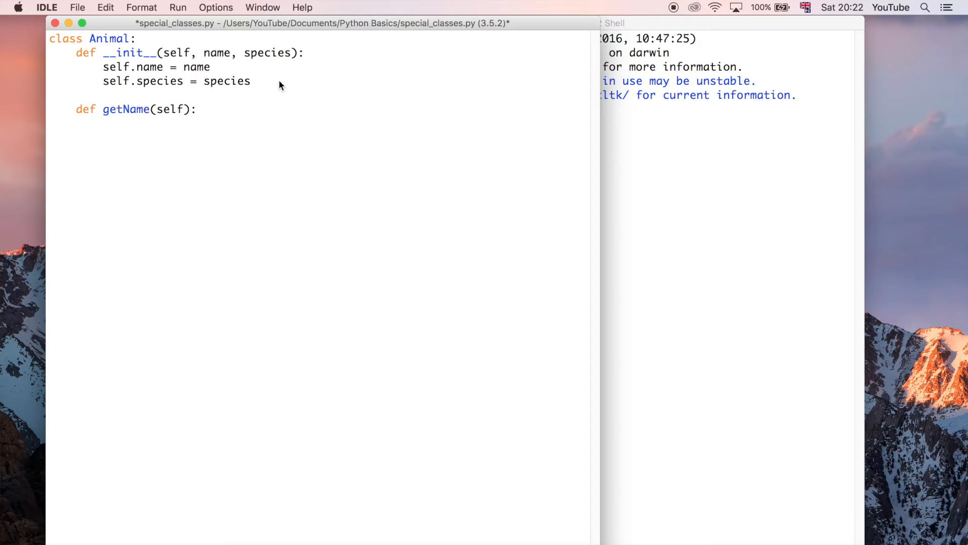
{"action": "key", "text": "Return"}
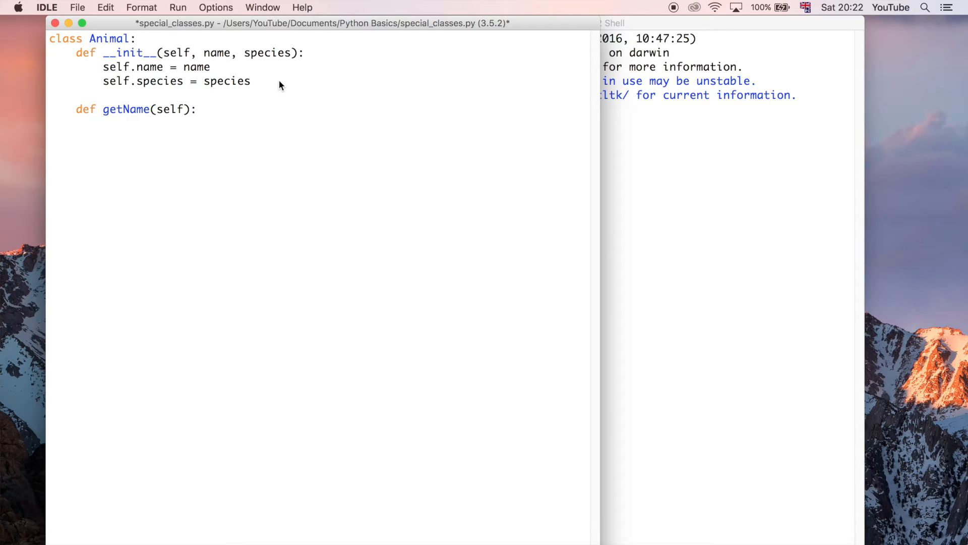
{"action": "key", "text": "Return"}
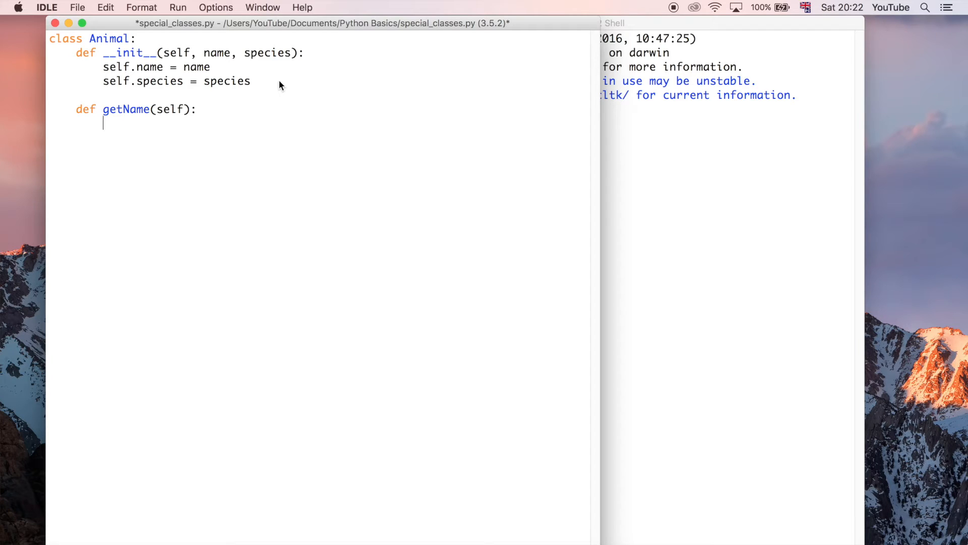
{"action": "mouse_move", "coordinate": [355, 84]}
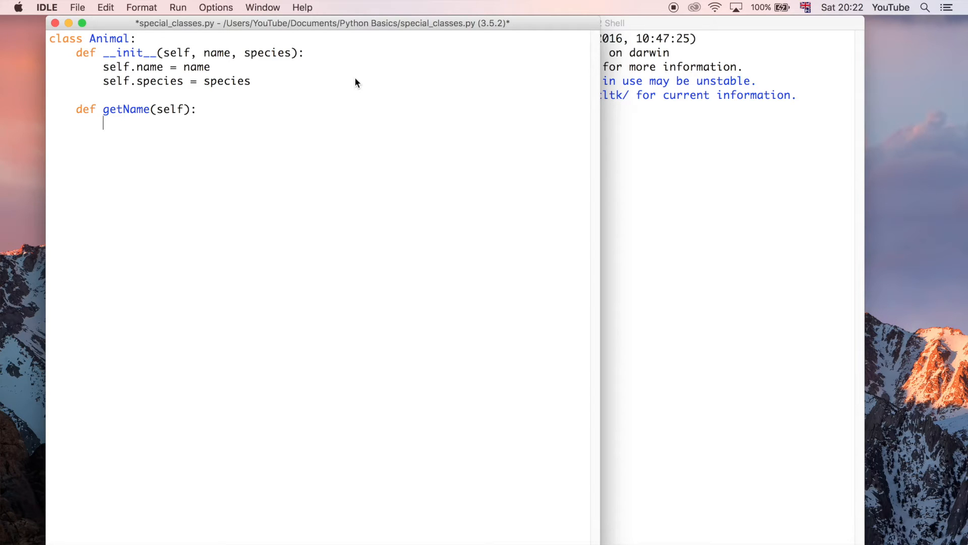
- Make getName's body 'return self.name', pointing out the name parameter it uses
{"action": "type", "text": "re"}
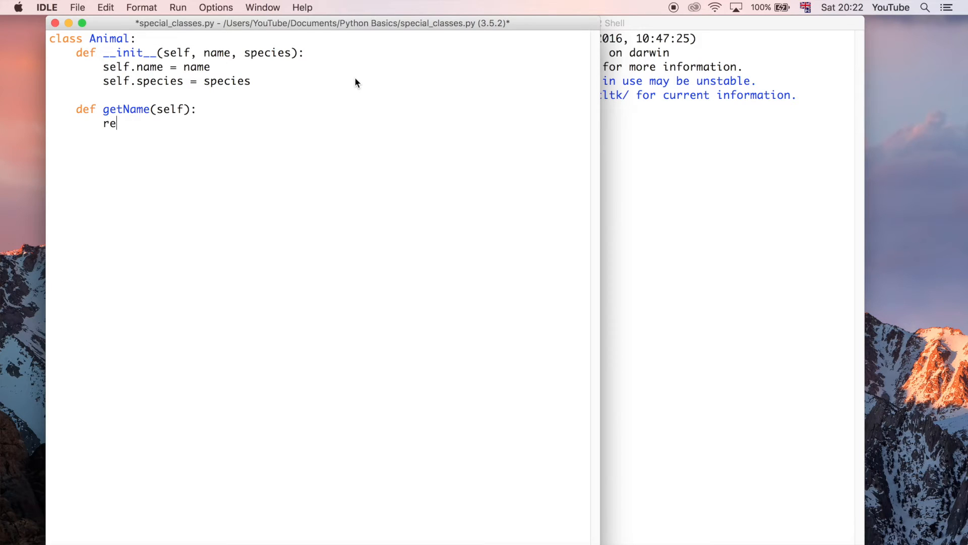
{"action": "type", "text": "t"}
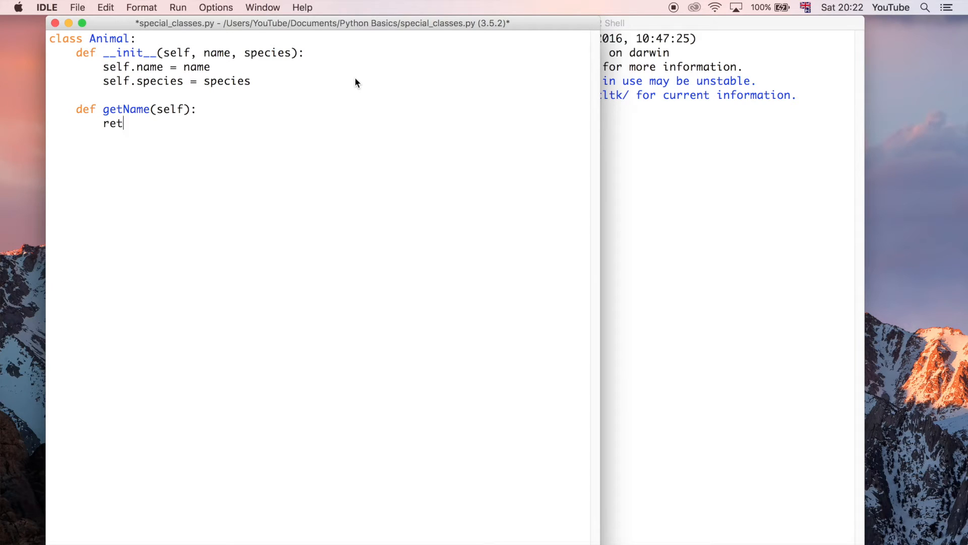
{"action": "type", "text": "urn"}
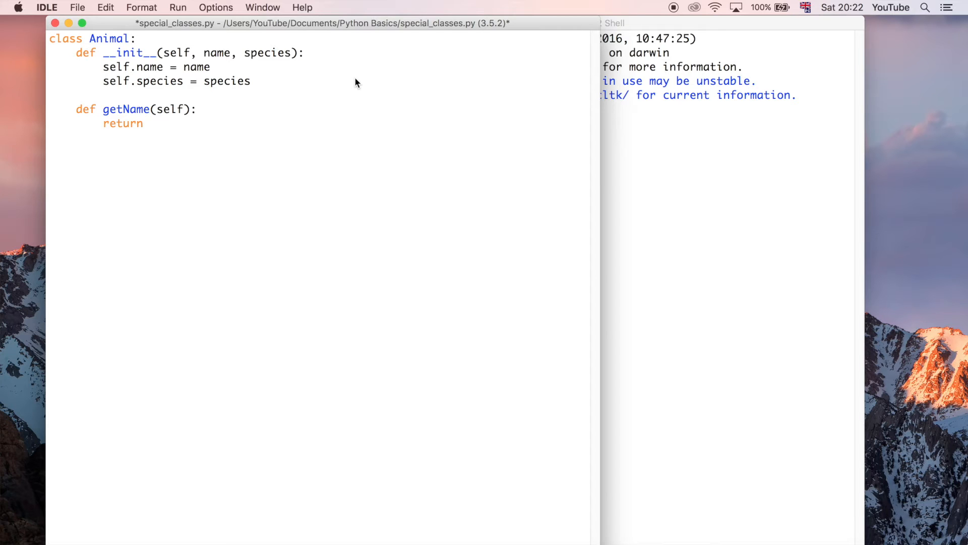
{"action": "type", "text": "self.na"}
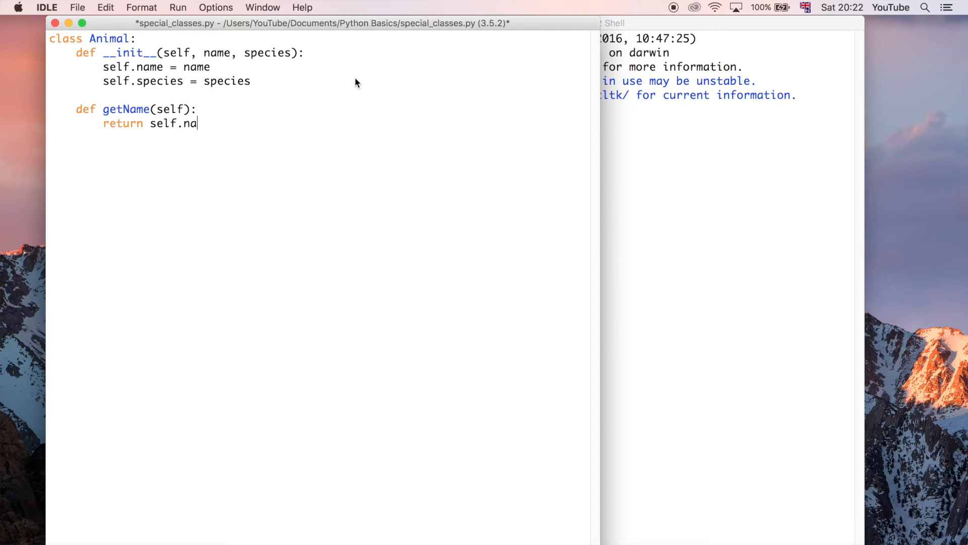
{"action": "type", "text": "me"}
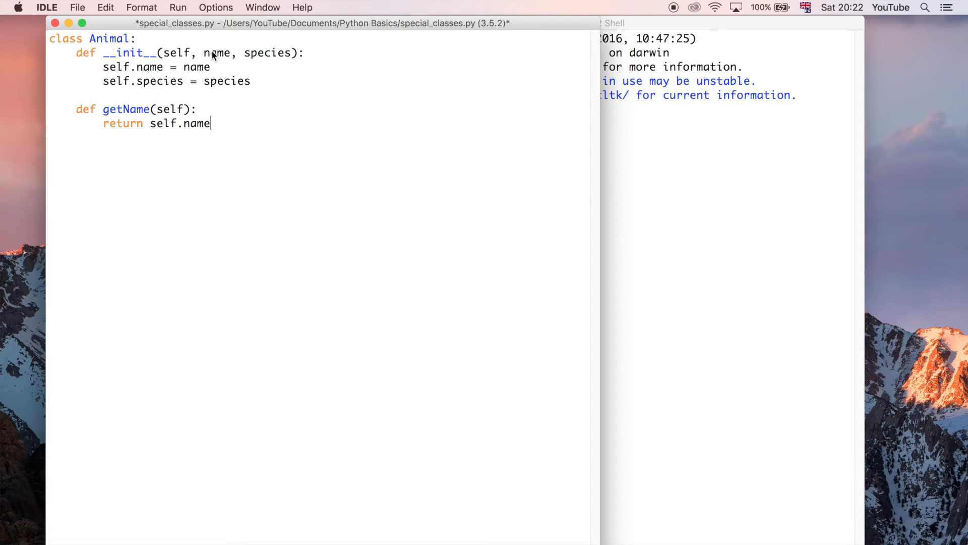
{"action": "double_click", "coordinate": [217, 52]}
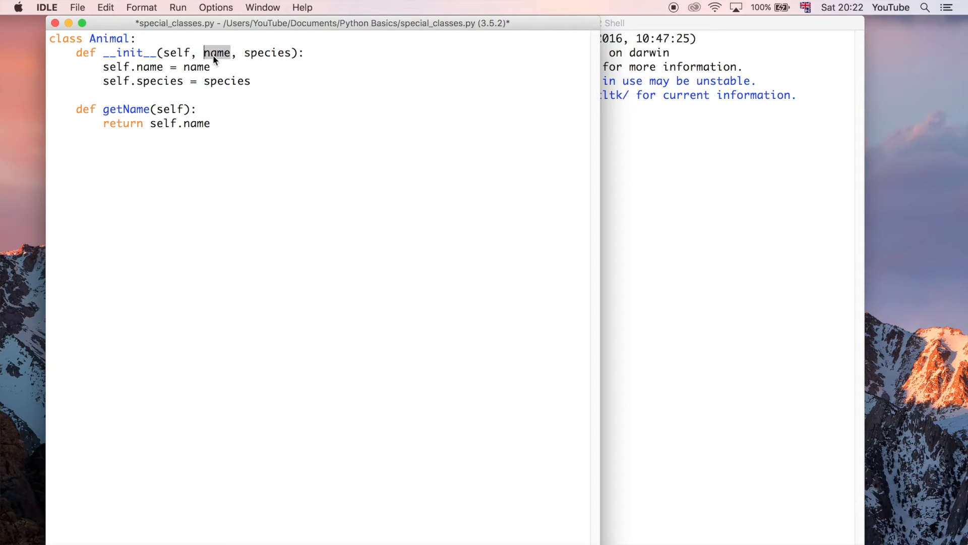
{"action": "mouse_move", "coordinate": [205, 73]}
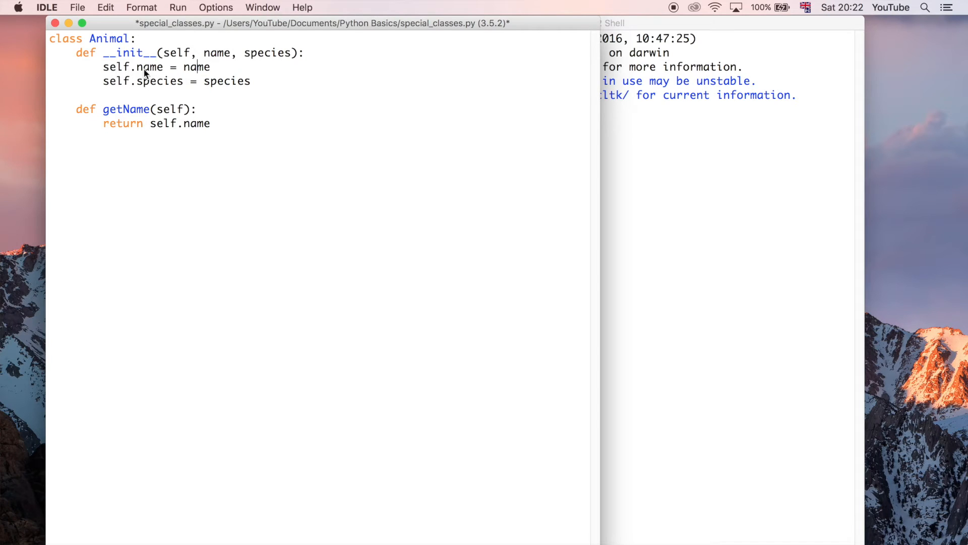
{"action": "mouse_move", "coordinate": [251, 204]}
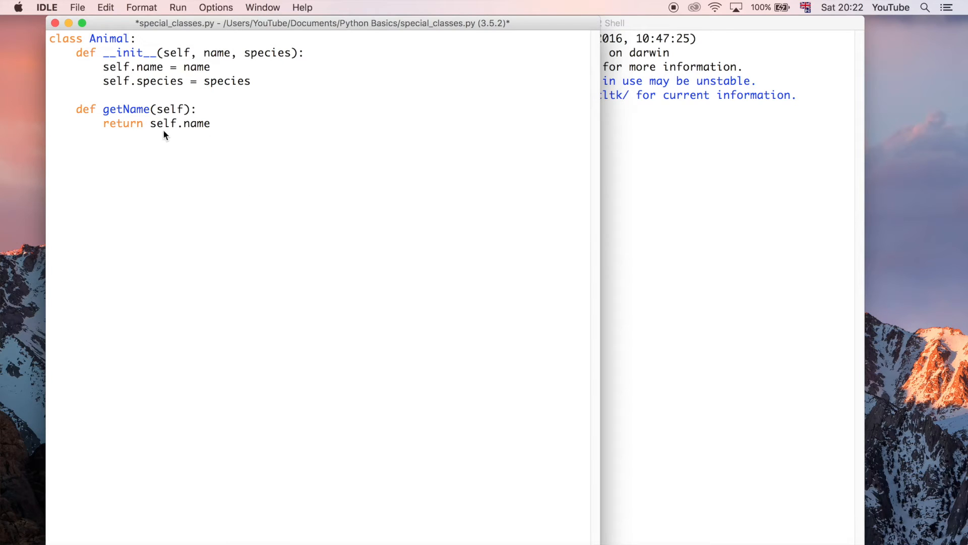
{"action": "mouse_move", "coordinate": [218, 133]}
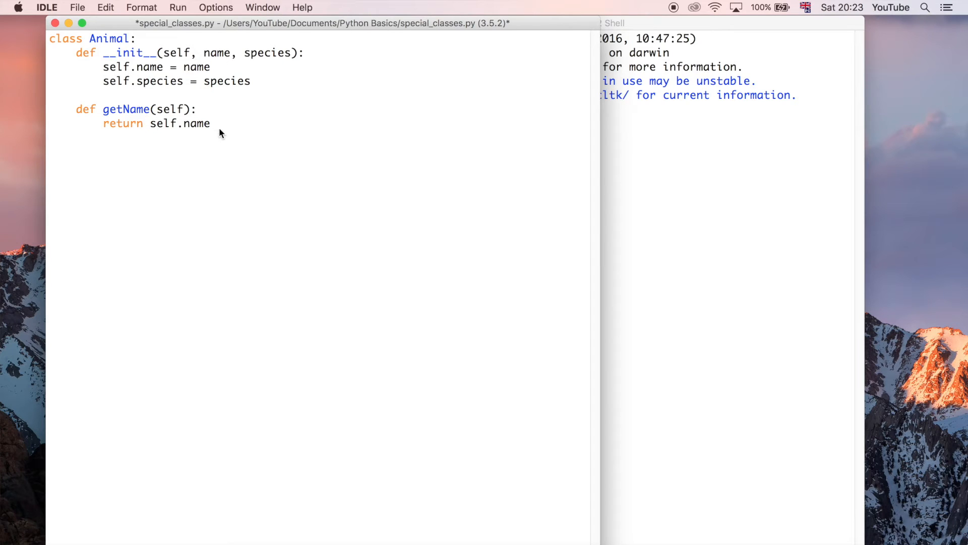
{"action": "left_click", "coordinate": [211, 123]}
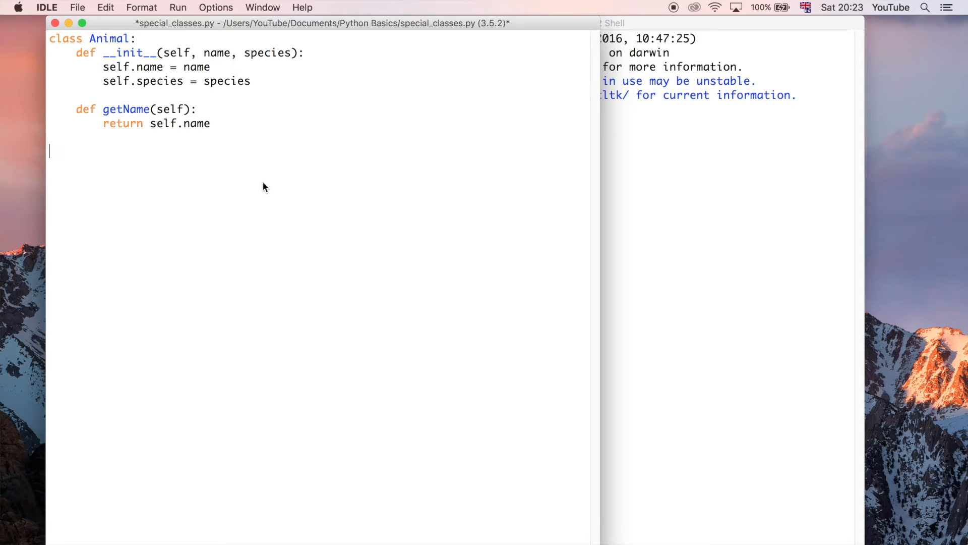
- Add 'def getSpecies(self):' returning self.species after getName
{"action": "type", "text": "def"}
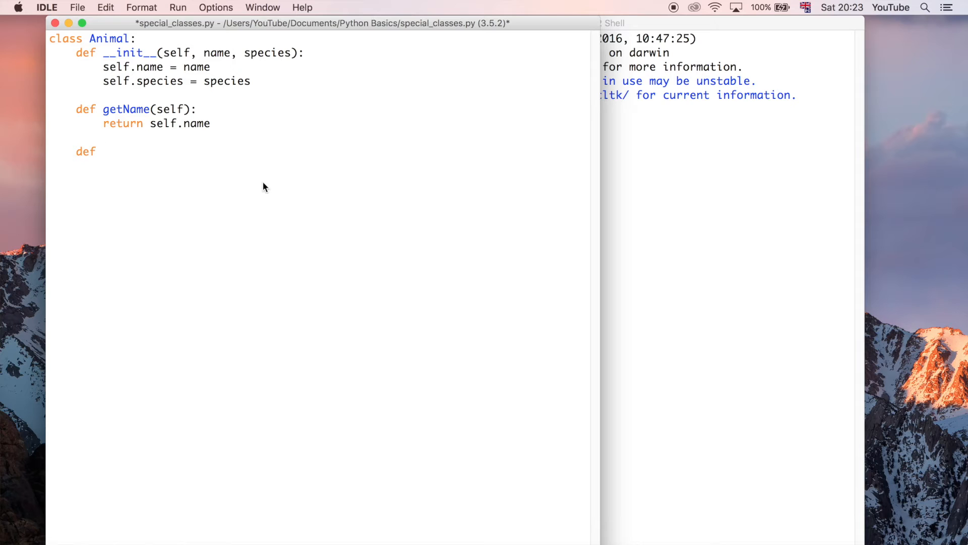
{"action": "type", "text": "getS"}
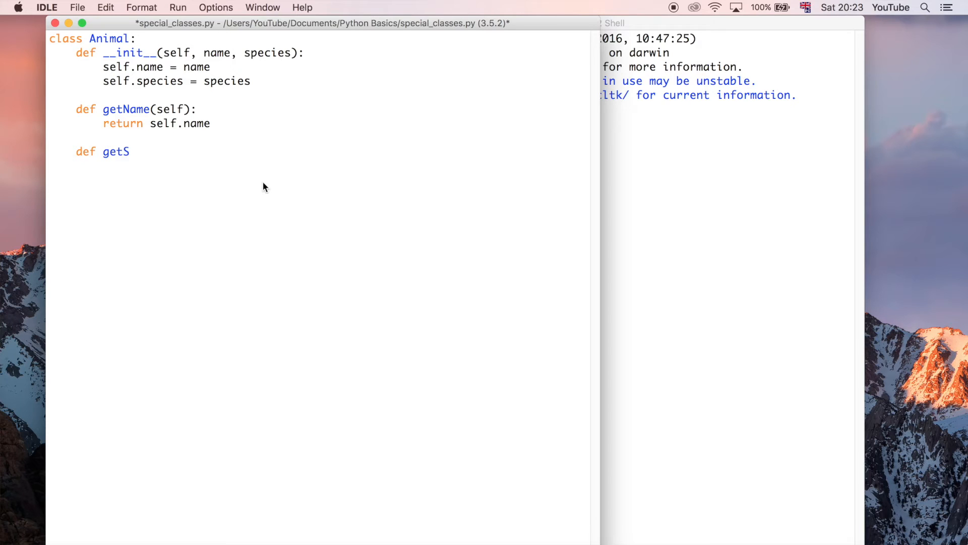
{"action": "type", "text": "pecies("}
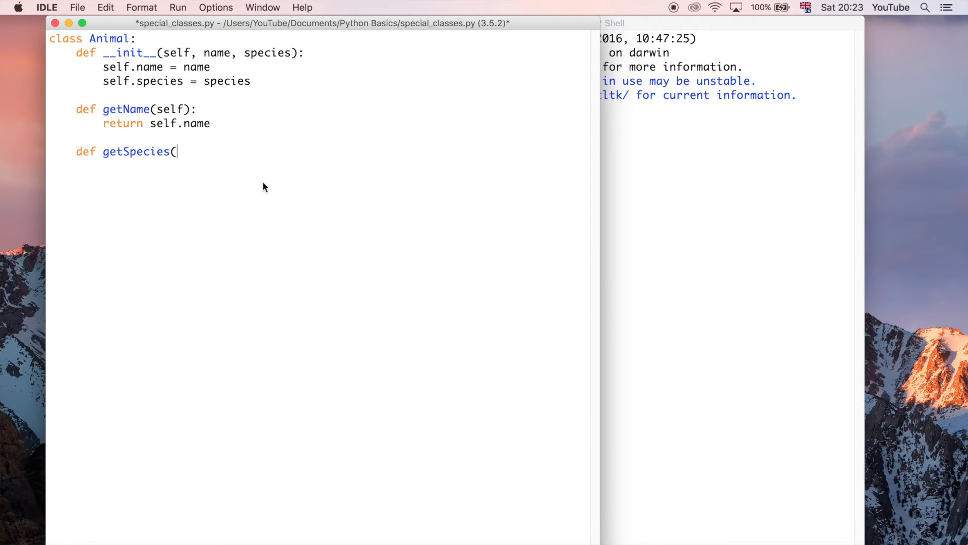
{"action": "type", "text": "self):"}
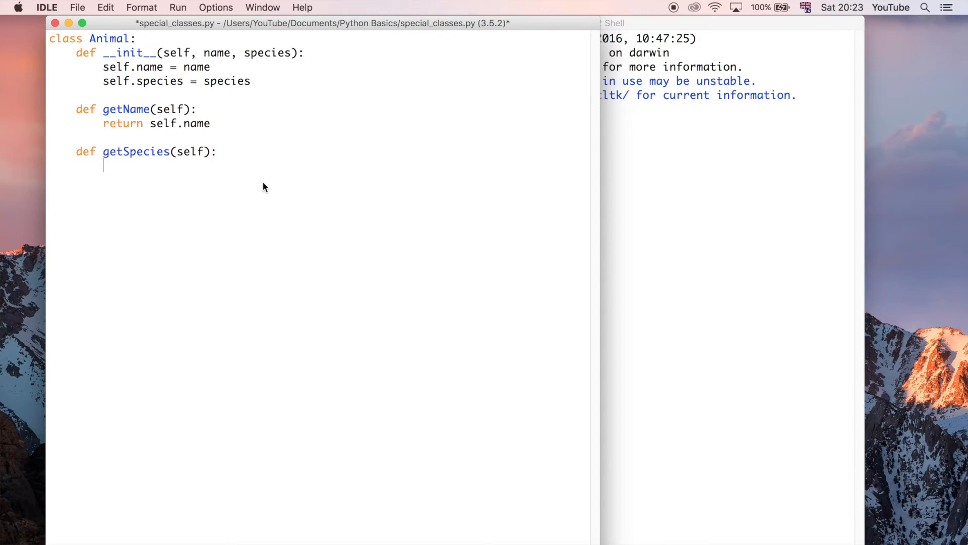
{"action": "type", "text": "return"}
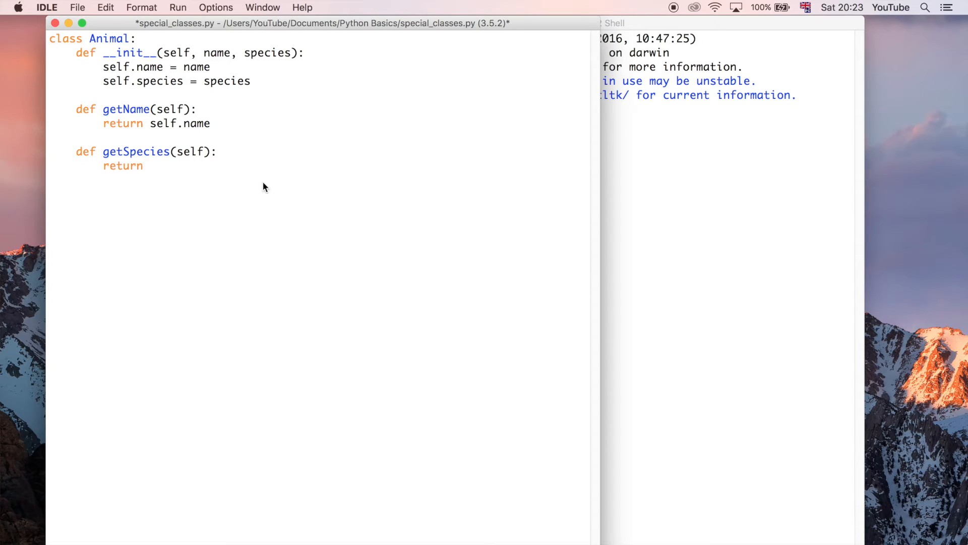
{"action": "type", "text": "self.s"}
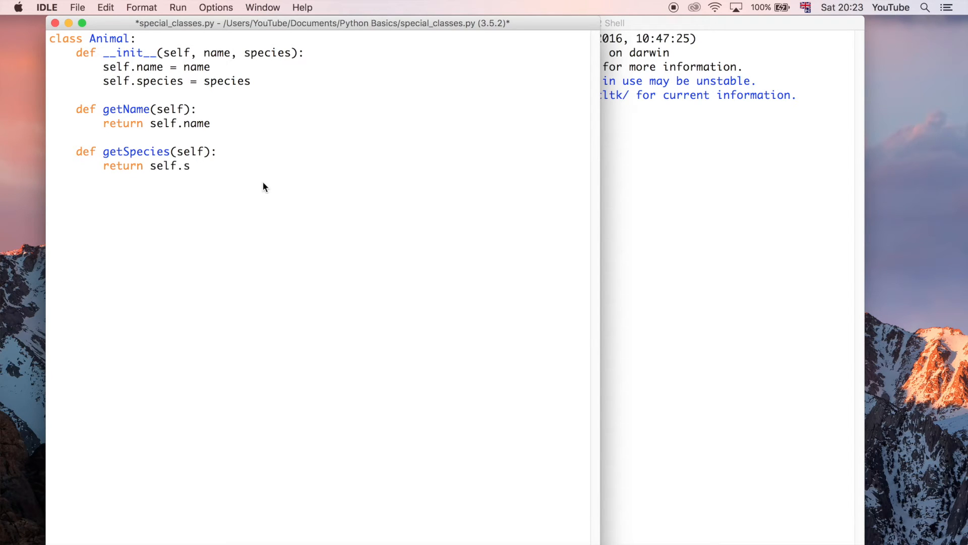
{"action": "type", "text": "pecies"}
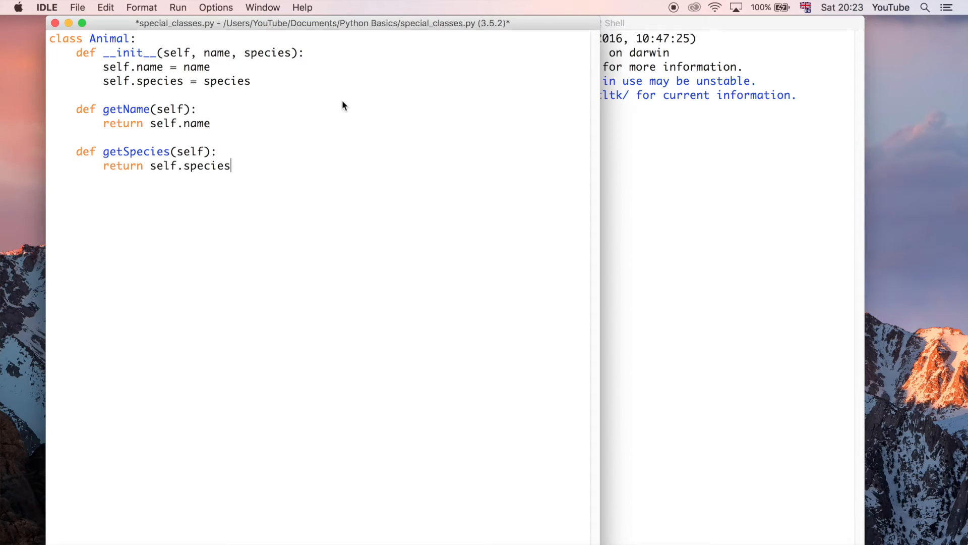
{"action": "mouse_move", "coordinate": [329, 62]}
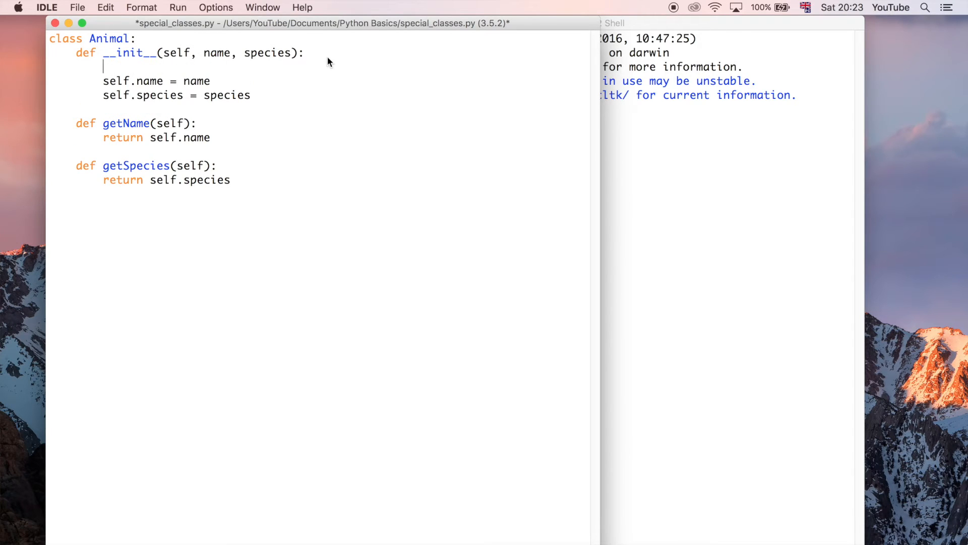
- Give __init__ a print("THIS CAME FROM THE INIT METHOD") line
{"action": "type", "text": "print()"}
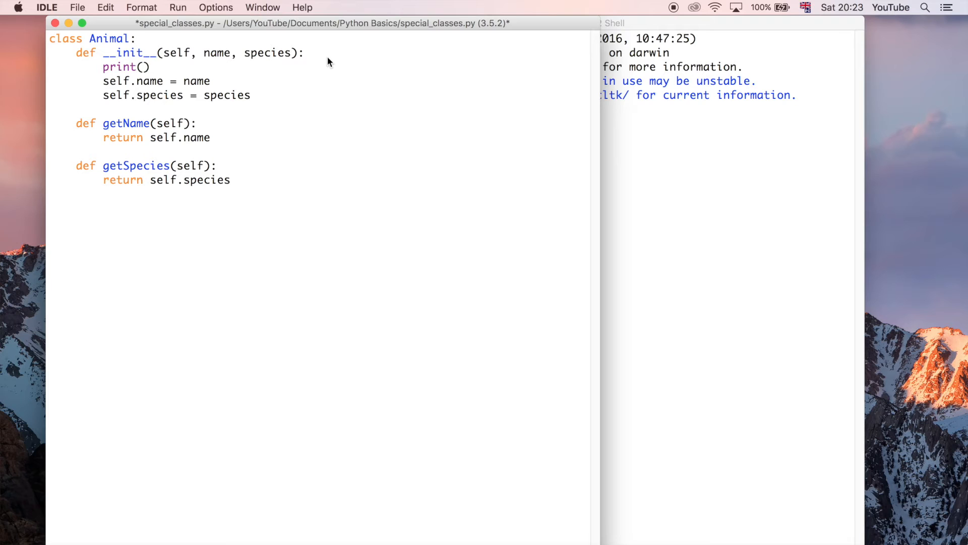
{"action": "type", "text": "\"T\""}
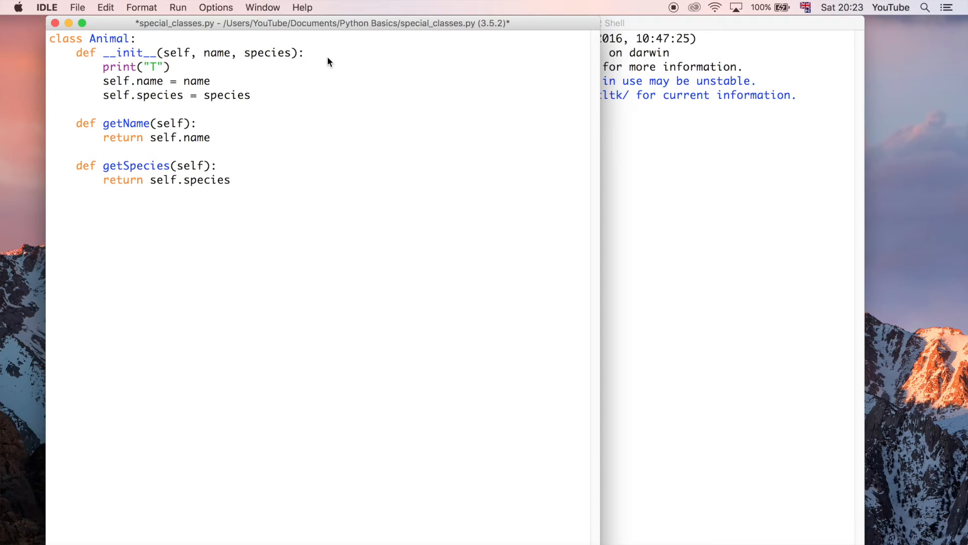
{"action": "type", "text": "HIS CAME"}
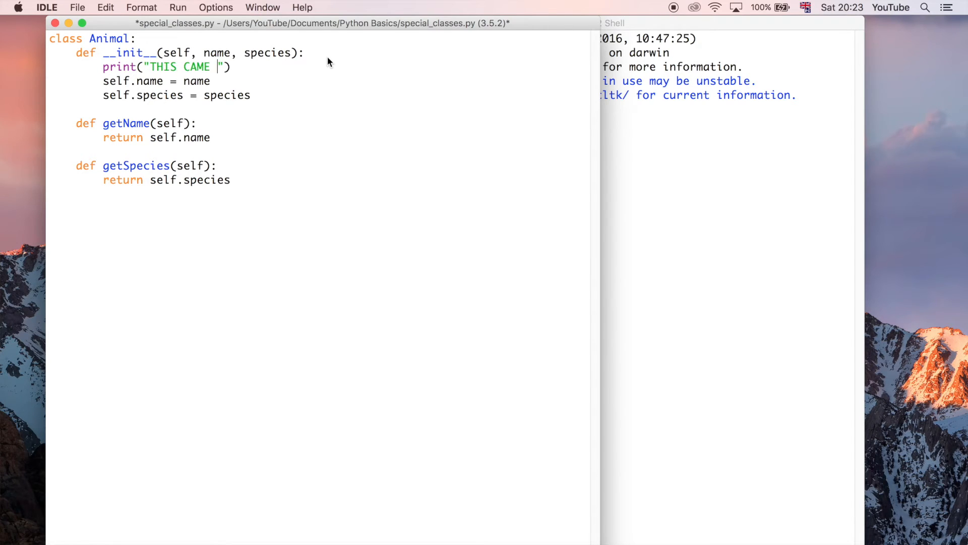
{"action": "type", "text": "FROM THE INIT"}
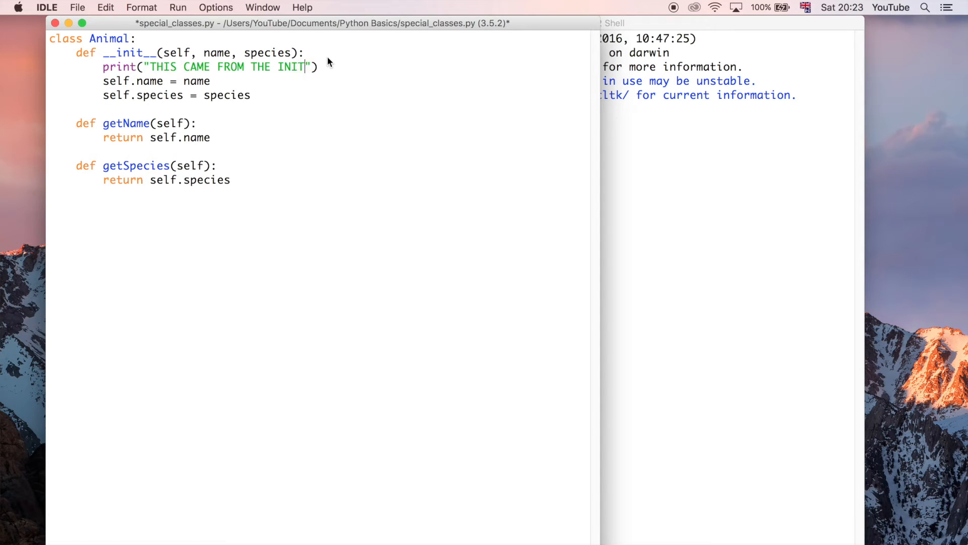
{"action": "type", "text": "METH"}
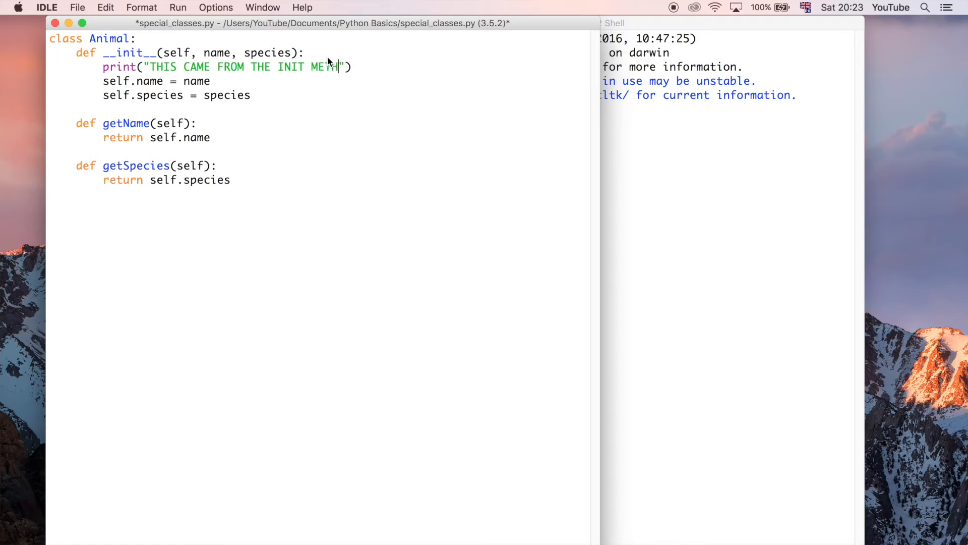
{"action": "type", "text": "OD"}
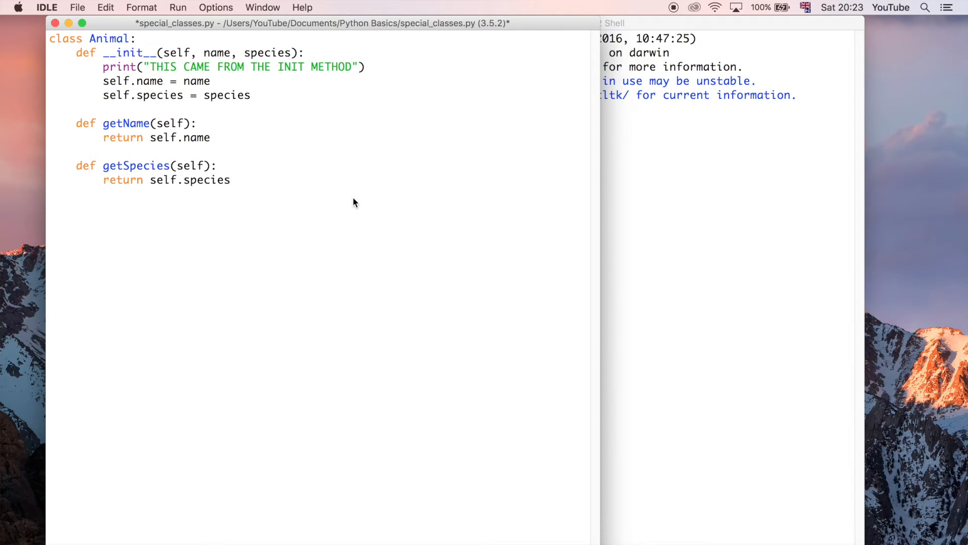
- Start a new line after getSpecies for another method
{"action": "left_click", "coordinate": [231, 180]}
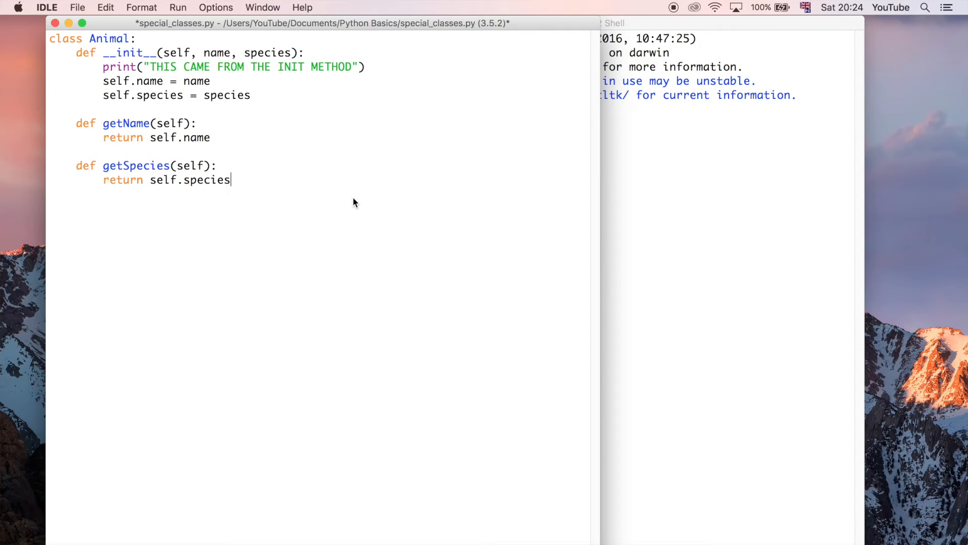
{"action": "mouse_move", "coordinate": [285, 226]}
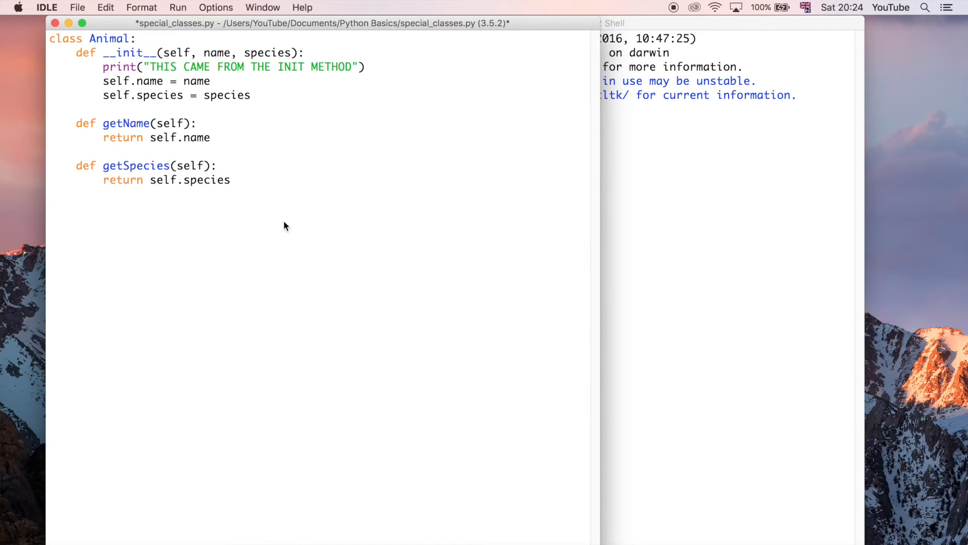
{"action": "left_click", "coordinate": [231, 180]}
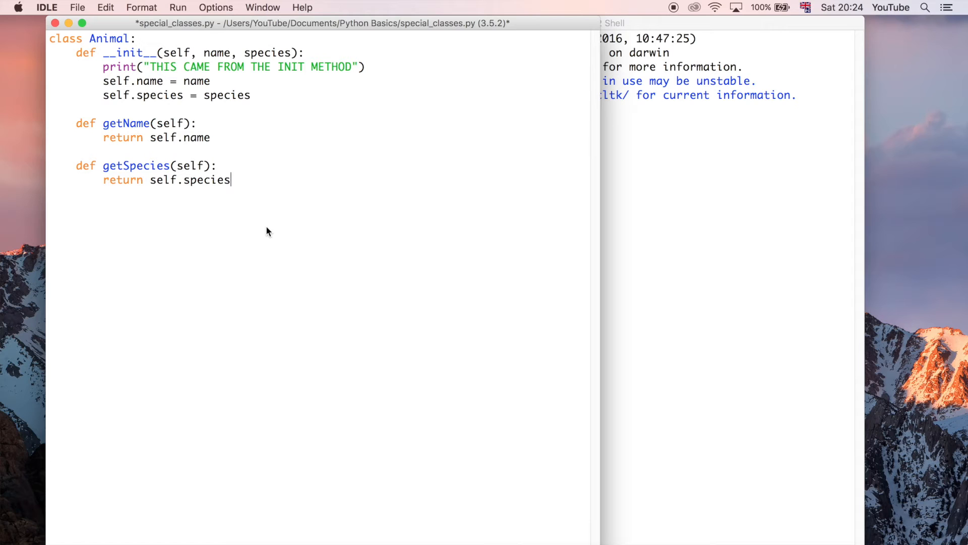
{"action": "key", "text": "enter"}
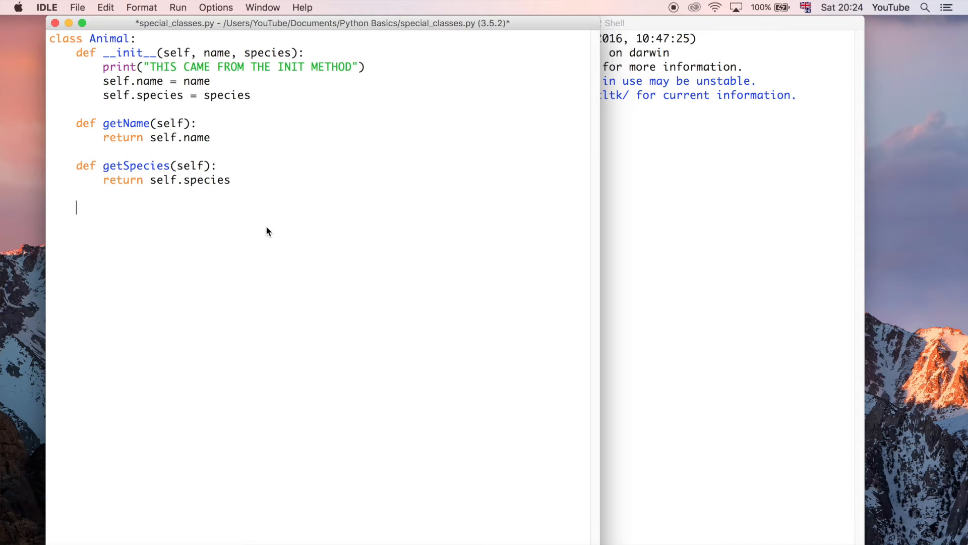
{"action": "mouse_move", "coordinate": [280, 217]}
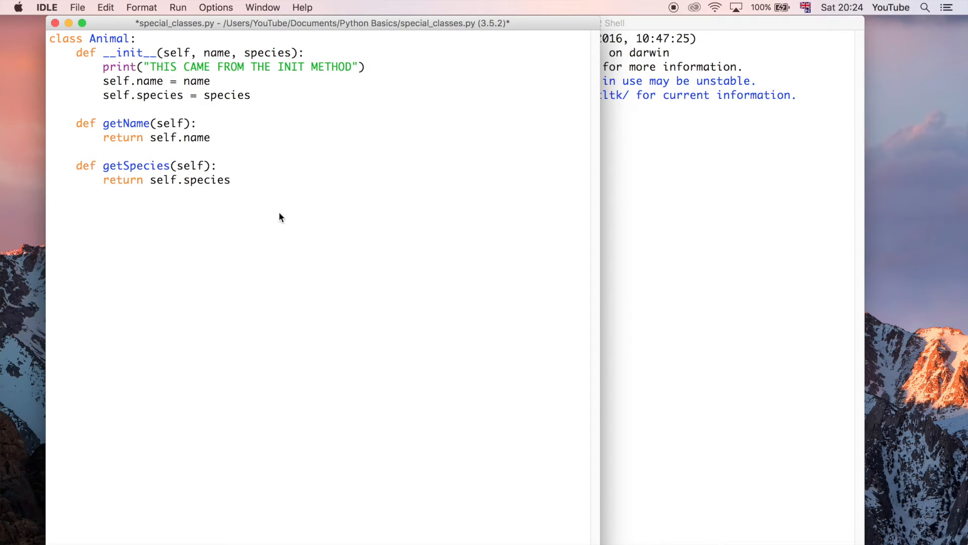
{"action": "mouse_move", "coordinate": [130, 47]}
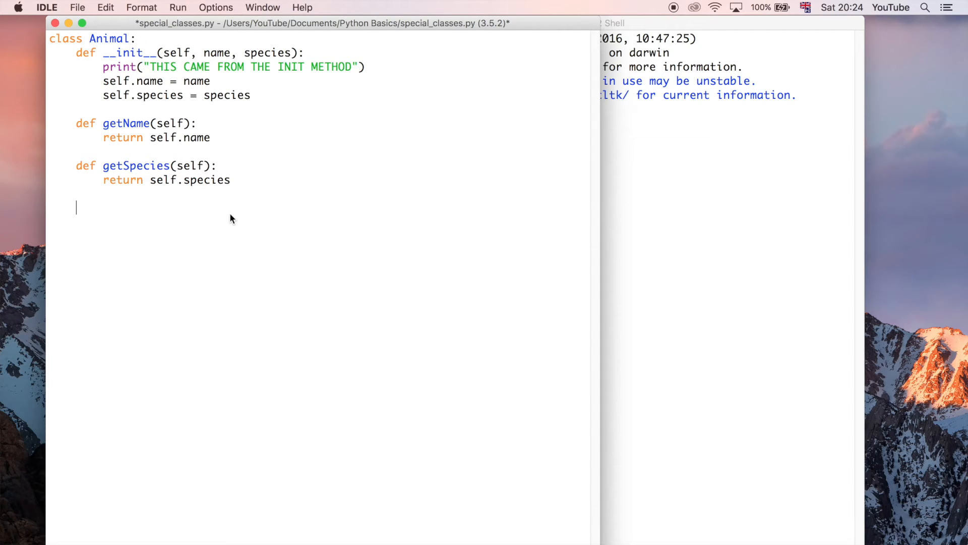
- Write the method header 'def __del__(self):' at the end of the class
{"action": "type", "text": "def"}
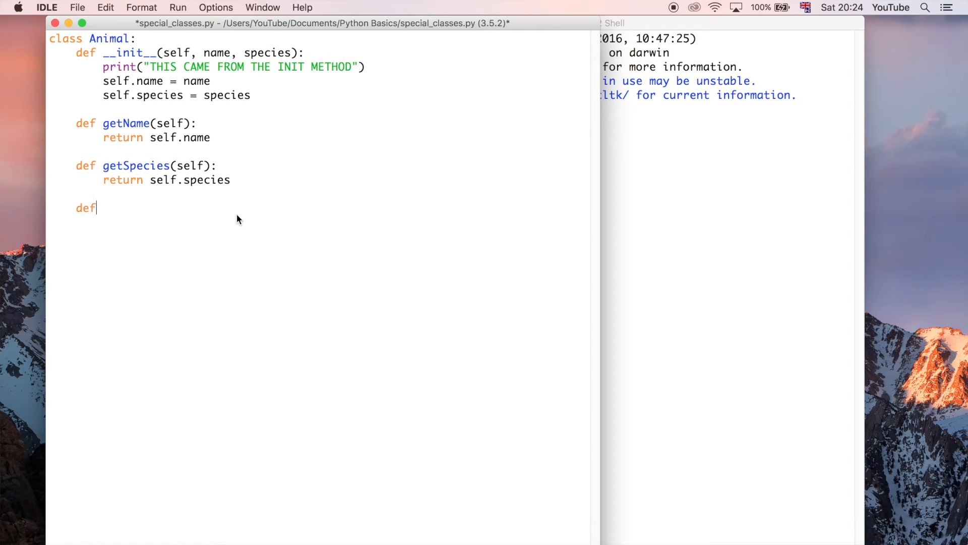
{"action": "type", "text": "__"}
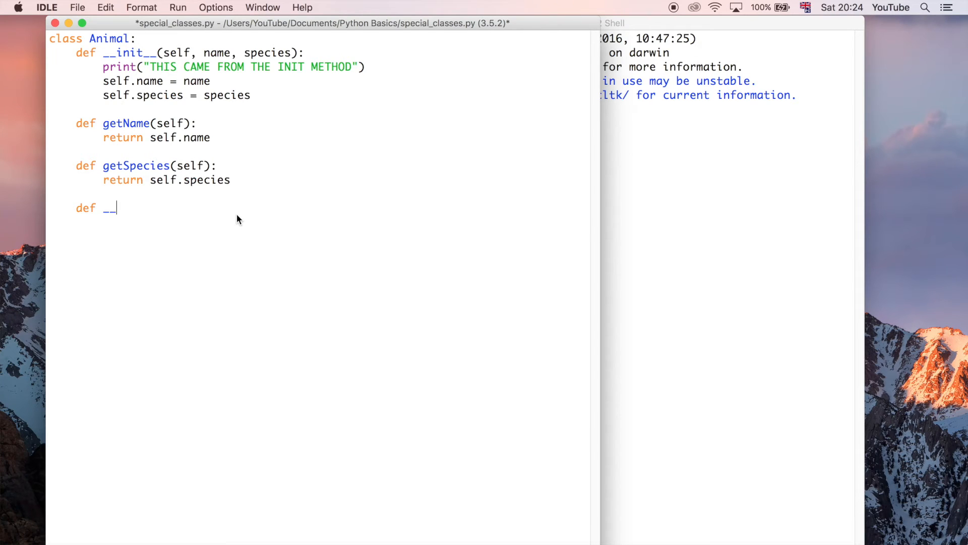
{"action": "type", "text": "del"}
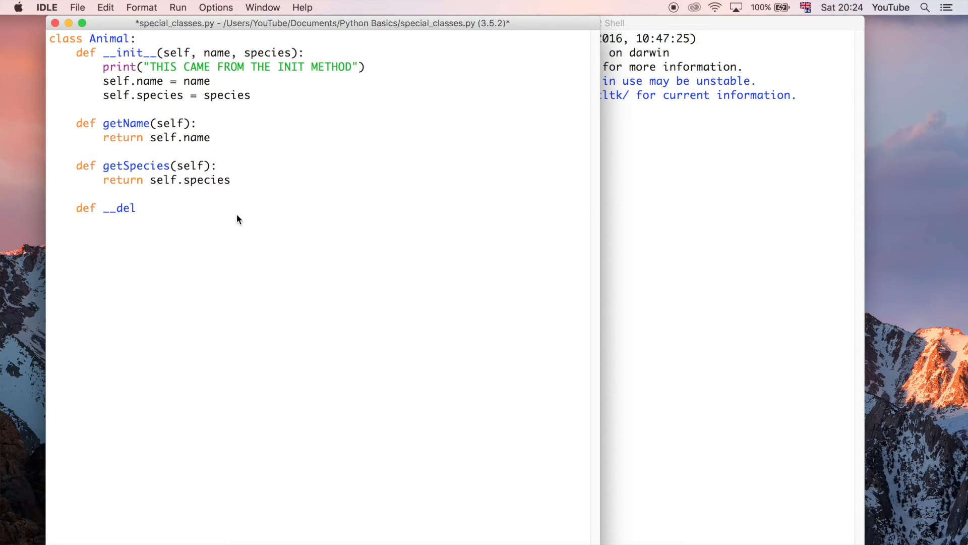
{"action": "type", "text": "__"}
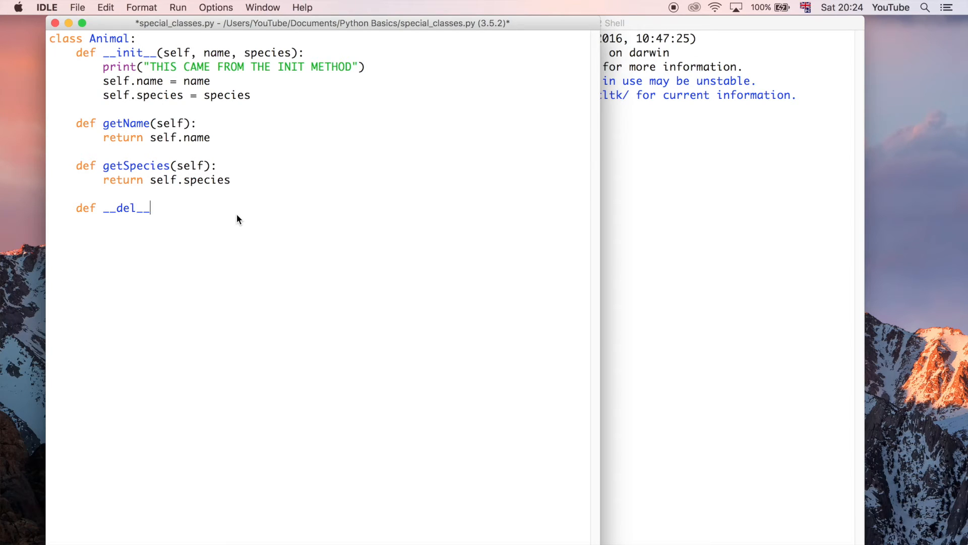
{"action": "type", "text": "()"}
{"action": "type", "text": "print(\"THIS CAME FROM THE DEL METHOD\")"}
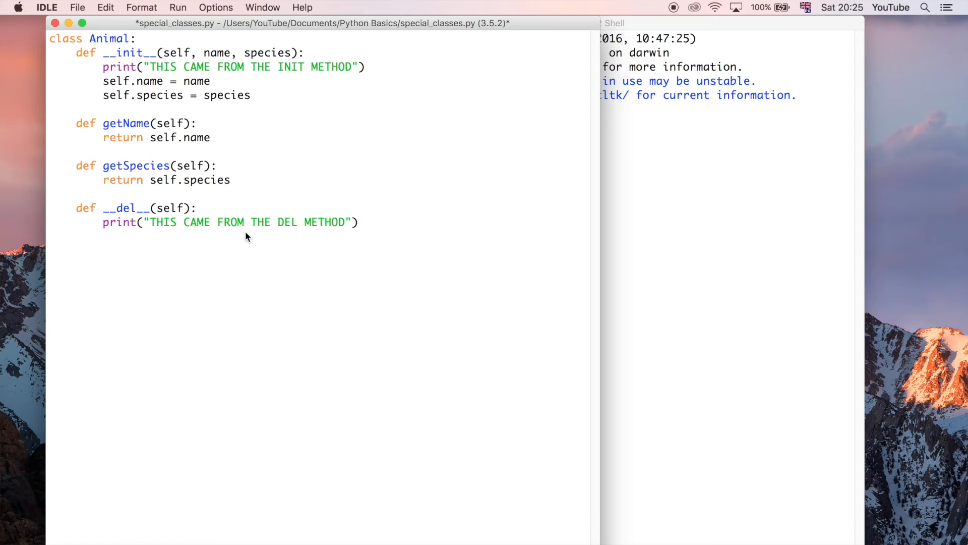
{"action": "mouse_move", "coordinate": [269, 55]}
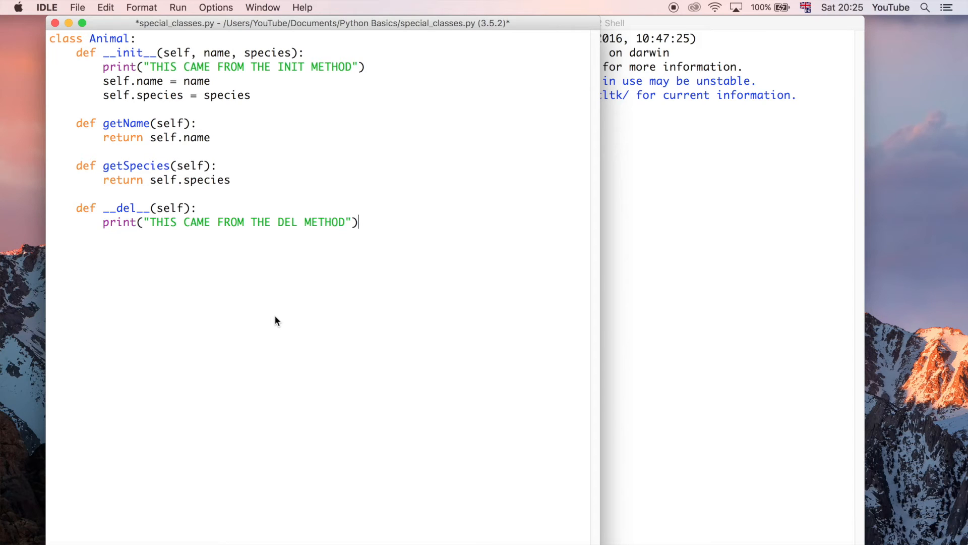
{"action": "mouse_move", "coordinate": [315, 187]}
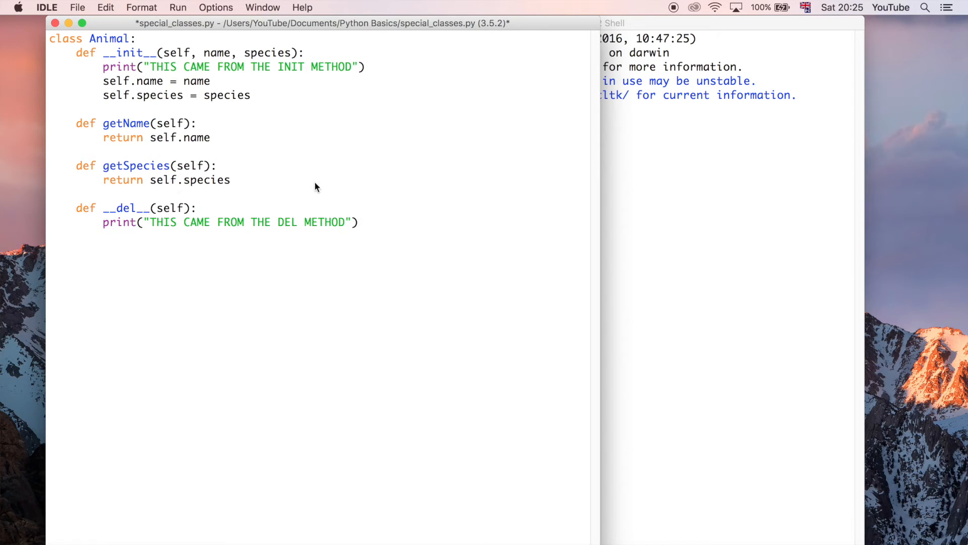
{"action": "mouse_move", "coordinate": [401, 278]}
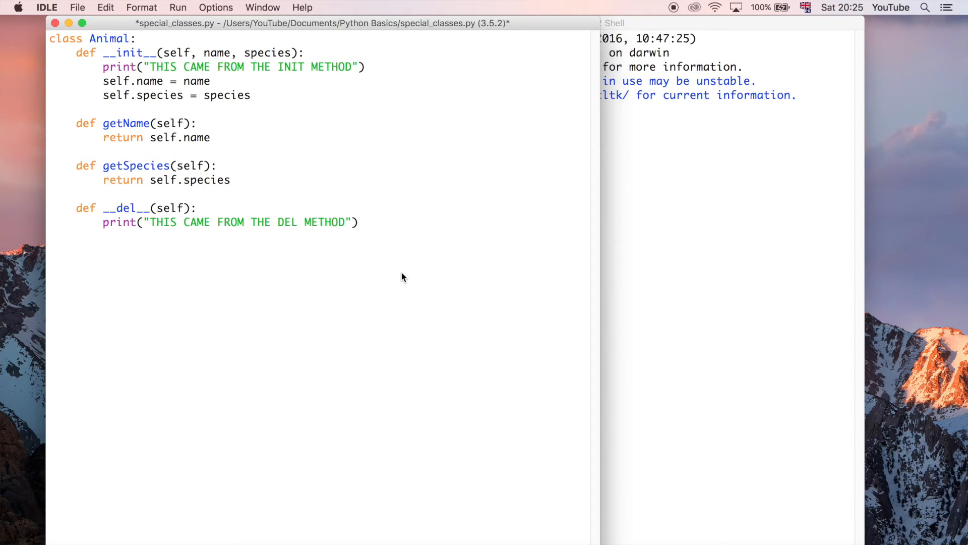
{"action": "left_click", "coordinate": [359, 222]}
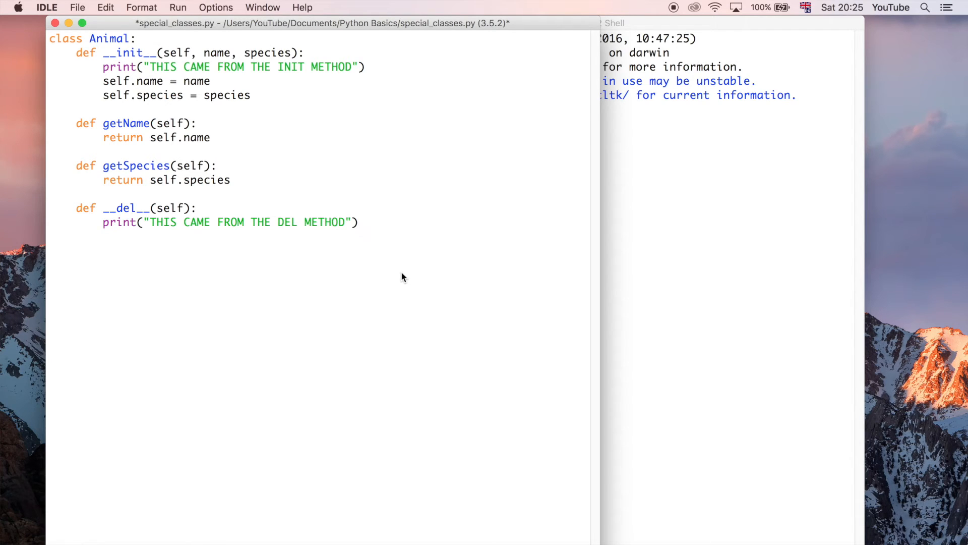
{"action": "left_click", "coordinate": [358, 222]}
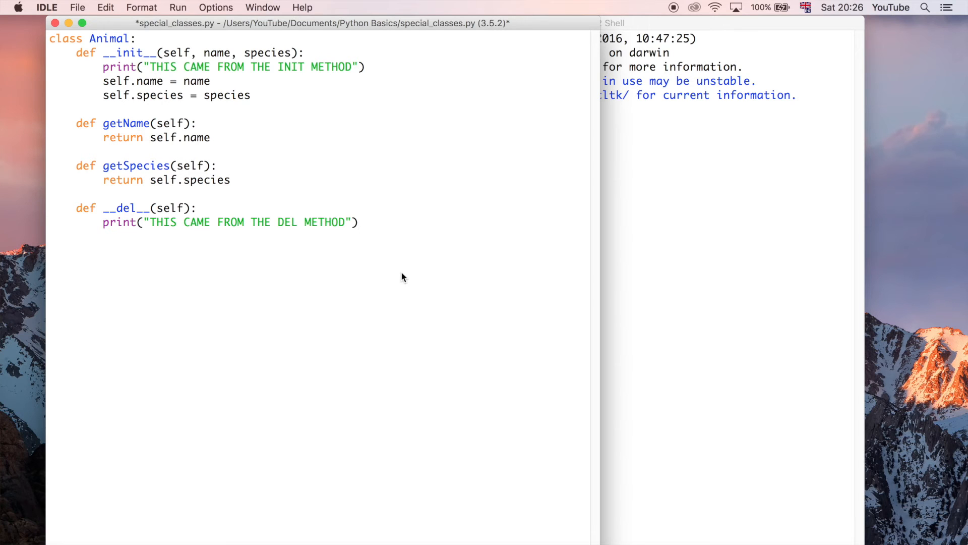
{"action": "left_click", "coordinate": [359, 221]}
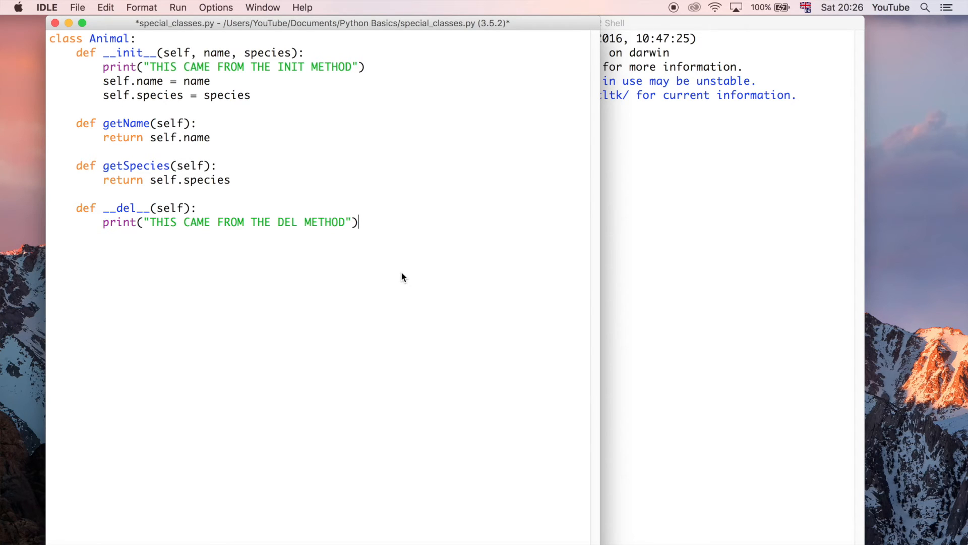
{"action": "mouse_move", "coordinate": [383, 218]}
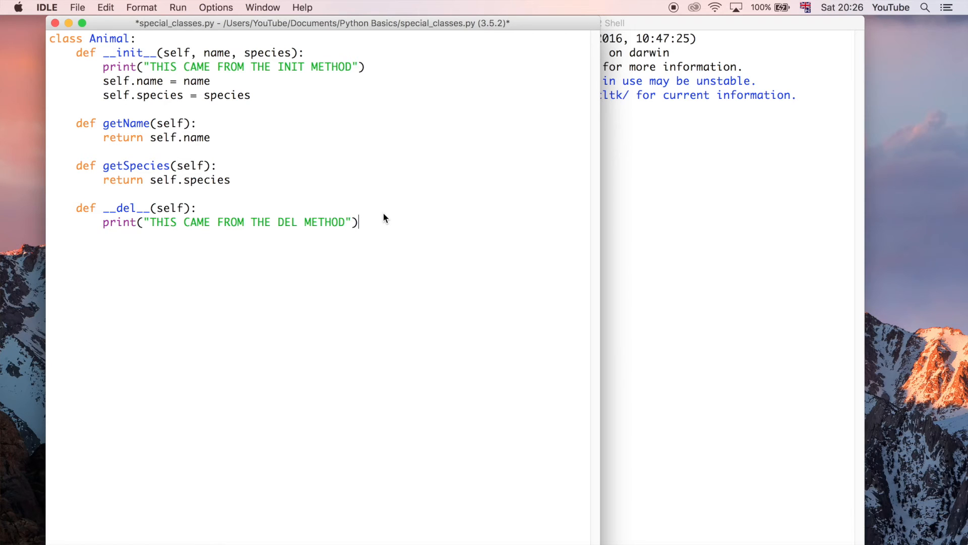
- Save special_classes.py so the Animal script can be run
{"action": "key", "text": "cmd+s"}
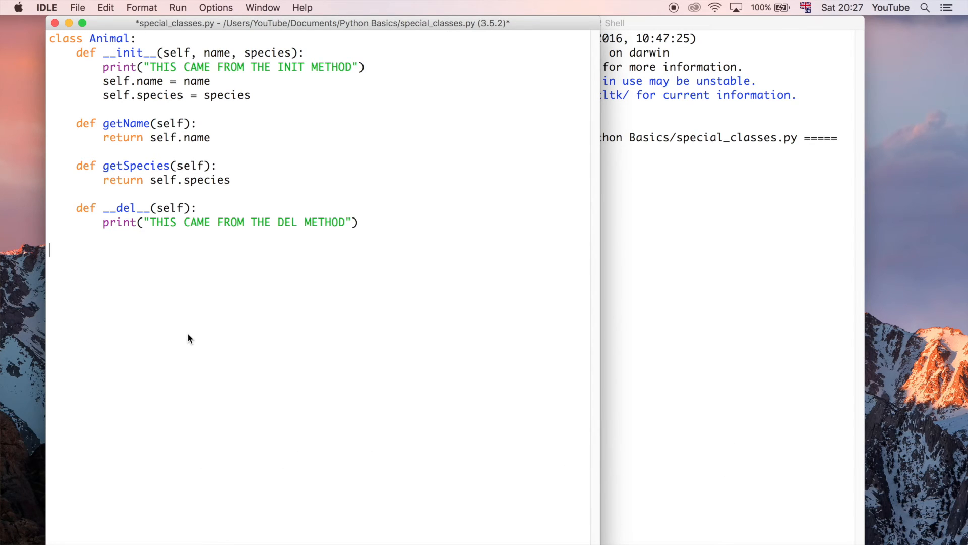
- Add the line dog = Animal() below the class, with no arguments
{"action": "type", "text": "dog"}
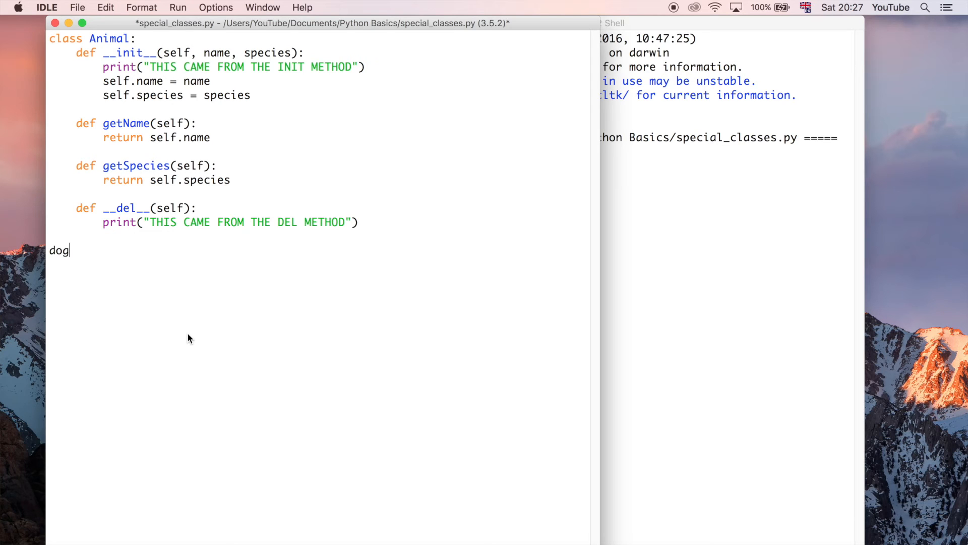
{"action": "type", "text": "= Animal("}
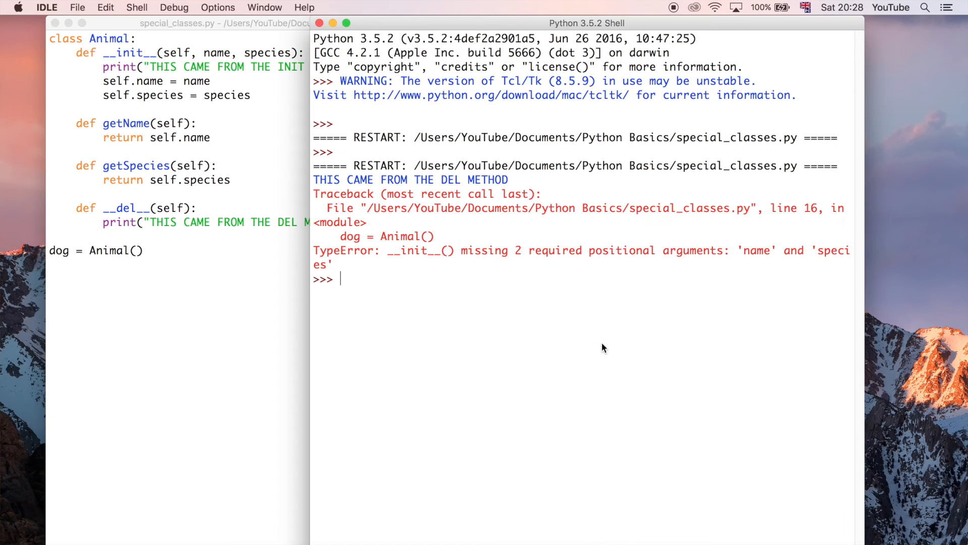
{"action": "mouse_move", "coordinate": [595, 290]}
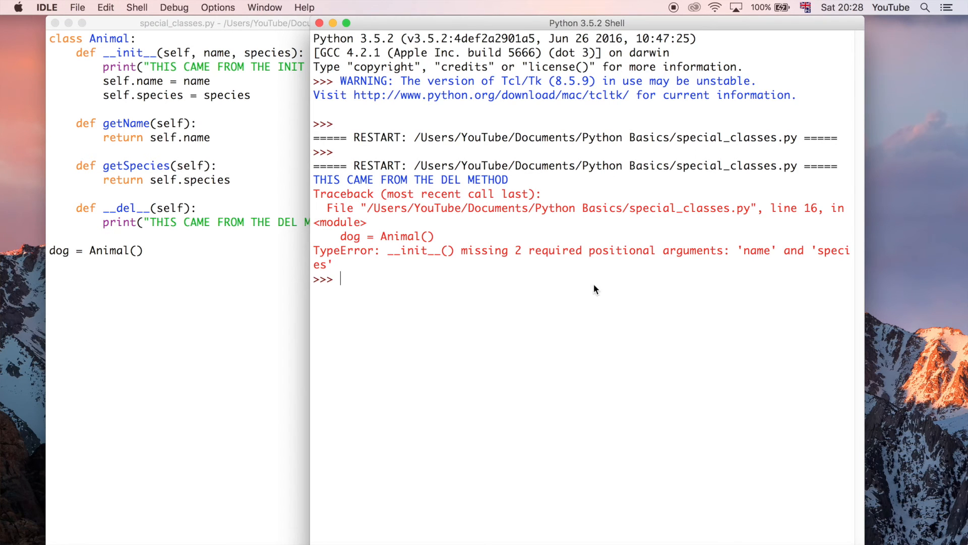
{"action": "mouse_move", "coordinate": [460, 276]}
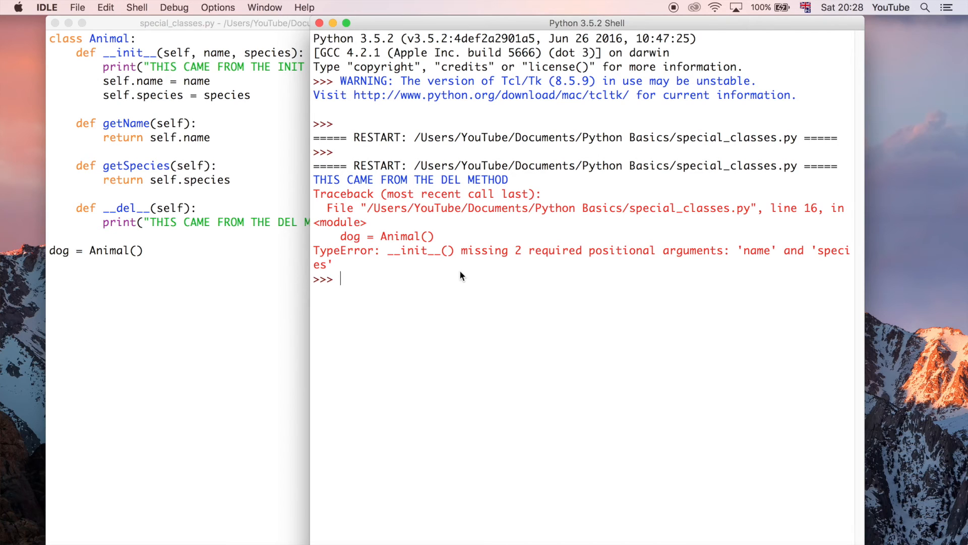
{"action": "mouse_move", "coordinate": [744, 287]}
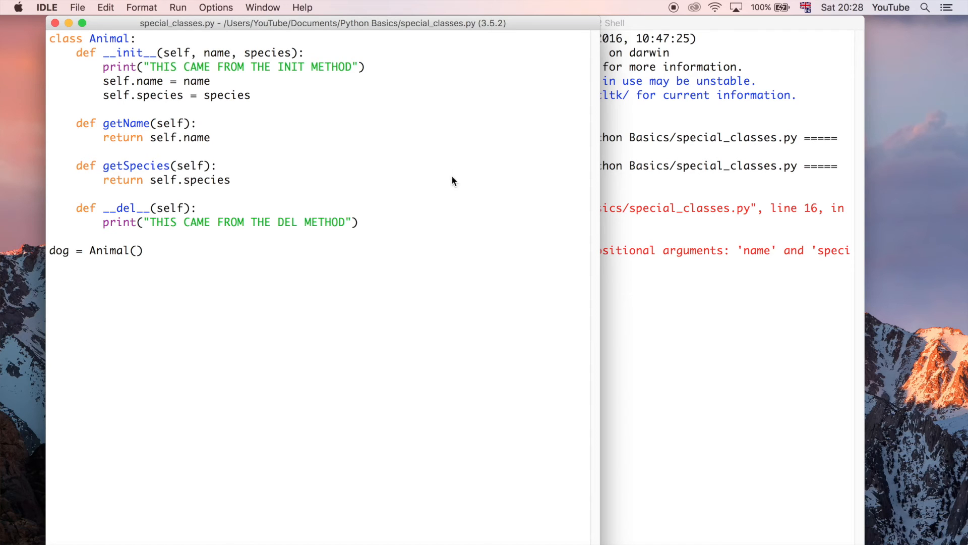
{"action": "left_click_drag", "start_coordinate": [198, 52], "coordinate": [290, 52]}
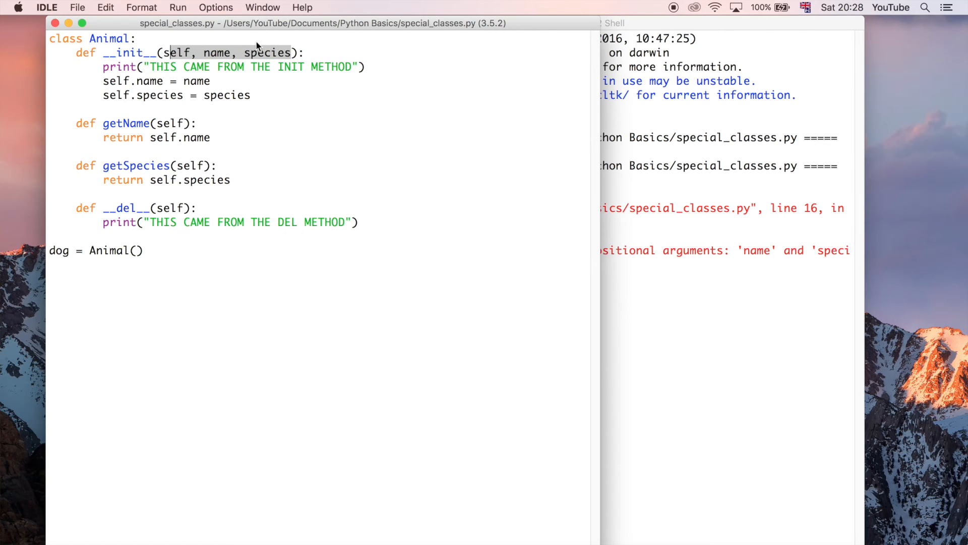
{"action": "mouse_move", "coordinate": [356, 49]}
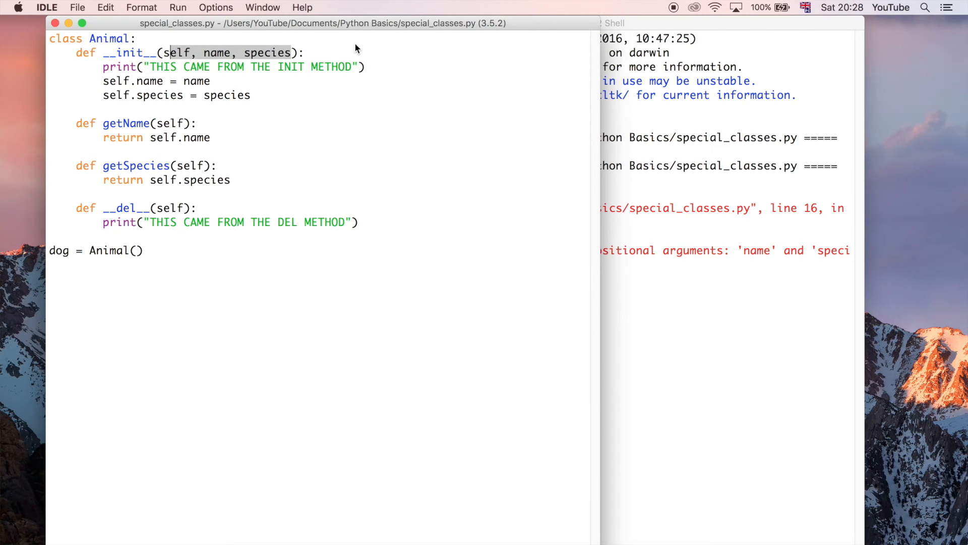
{"action": "mouse_move", "coordinate": [475, 199]}
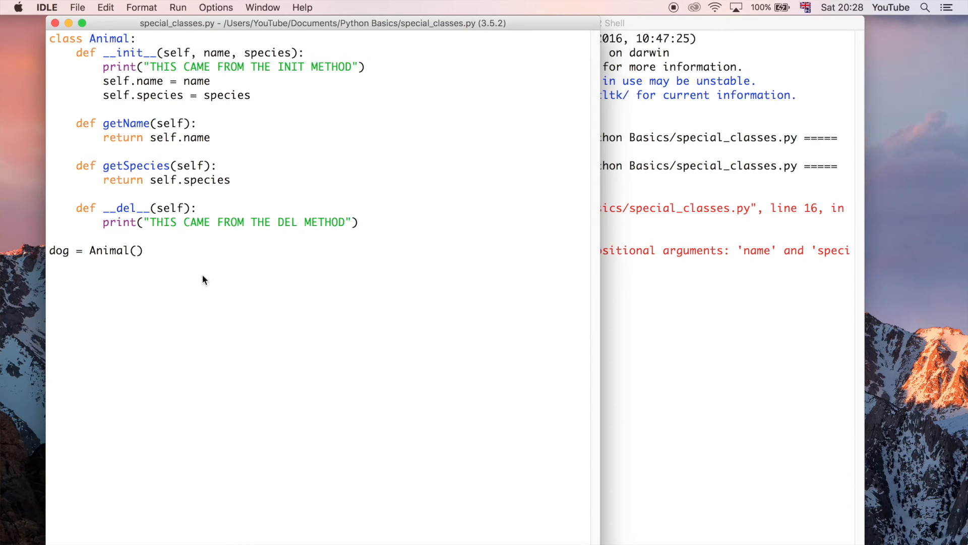
{"action": "left_click", "coordinate": [135, 250]}
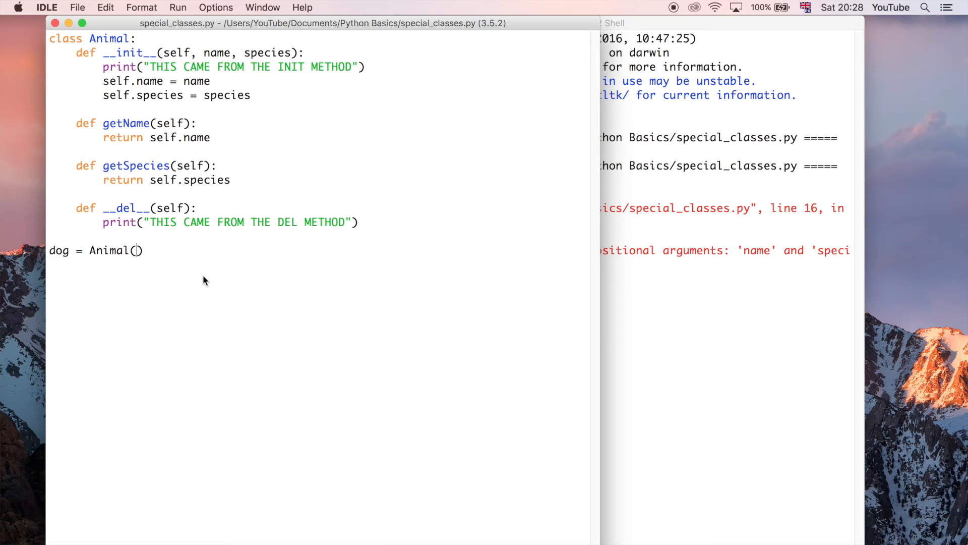
{"action": "mouse_move", "coordinate": [201, 58]}
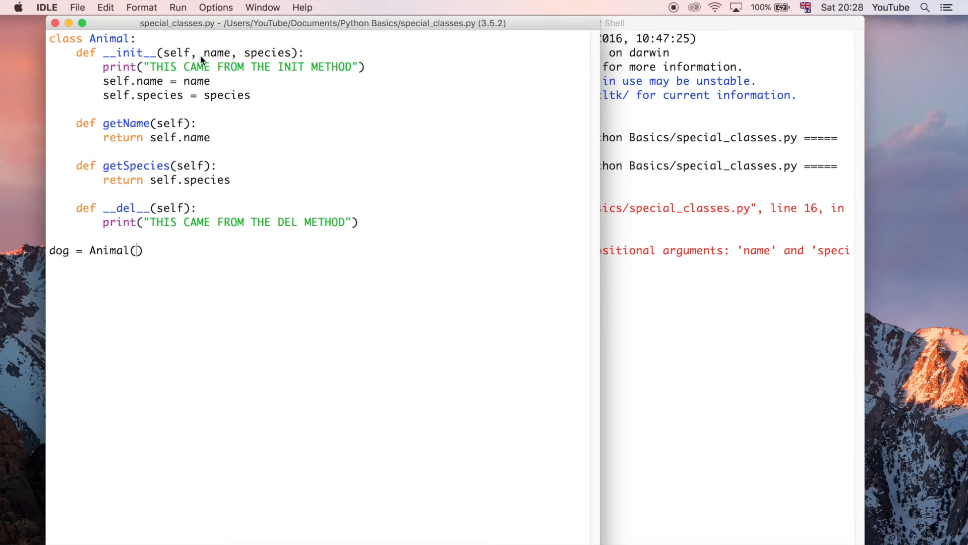
{"action": "mouse_move", "coordinate": [338, 79]}
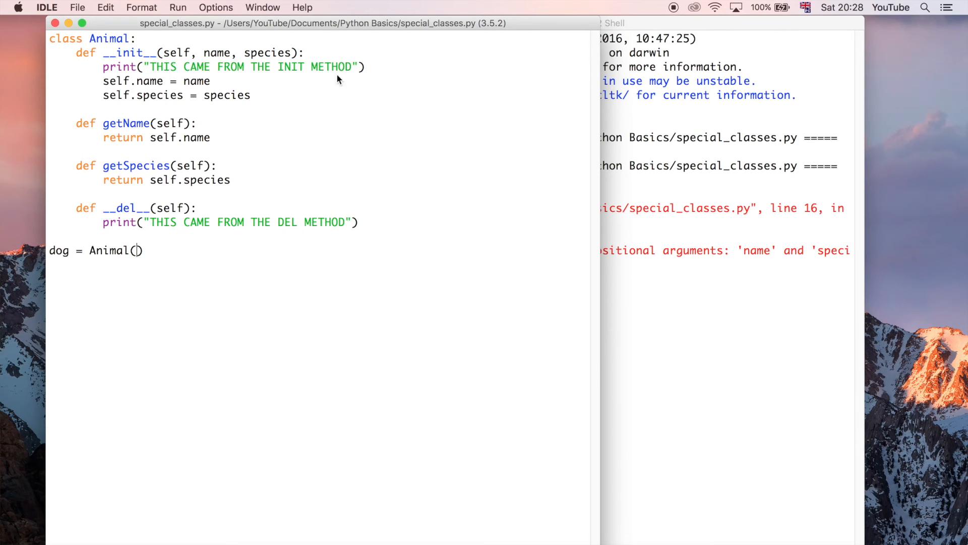
{"action": "mouse_move", "coordinate": [84, 283]}
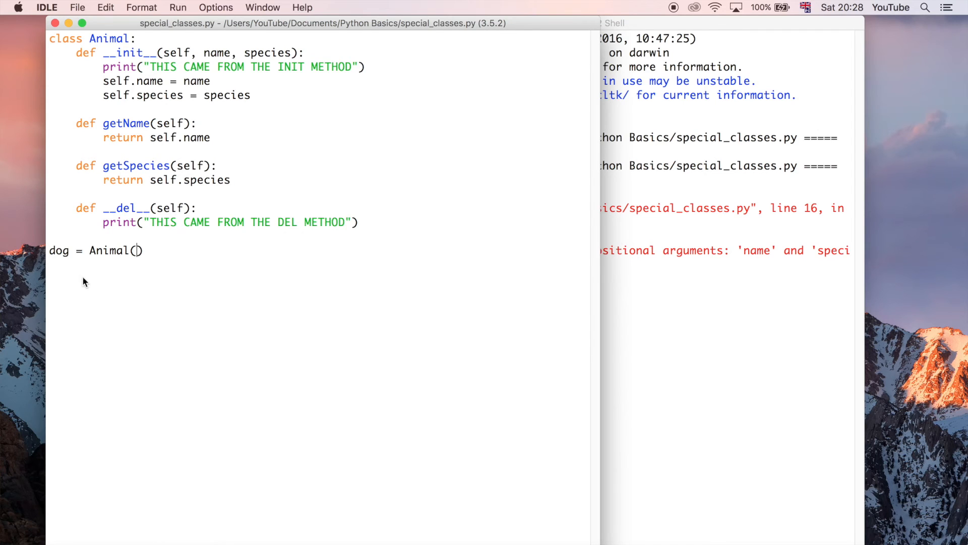
{"action": "mouse_move", "coordinate": [123, 290]}
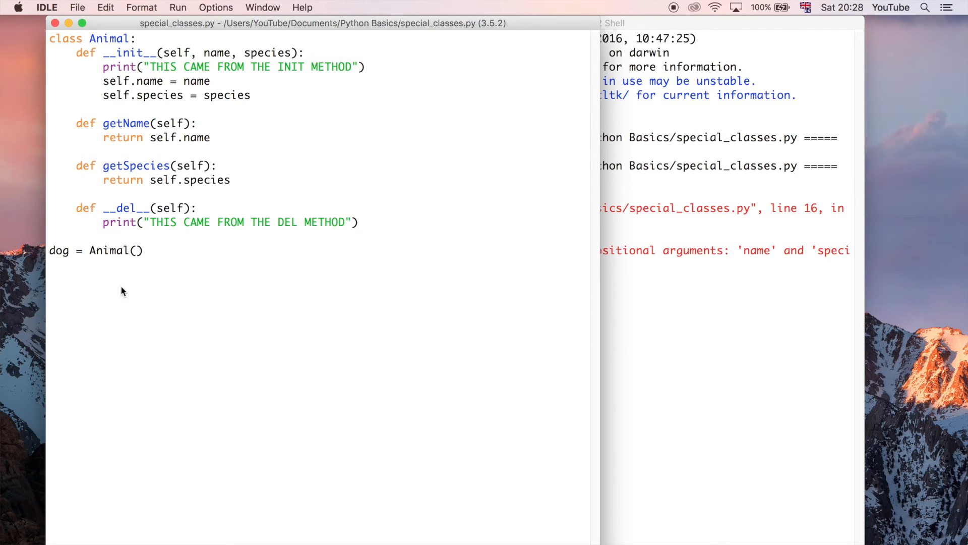
{"action": "mouse_move", "coordinate": [203, 329]}
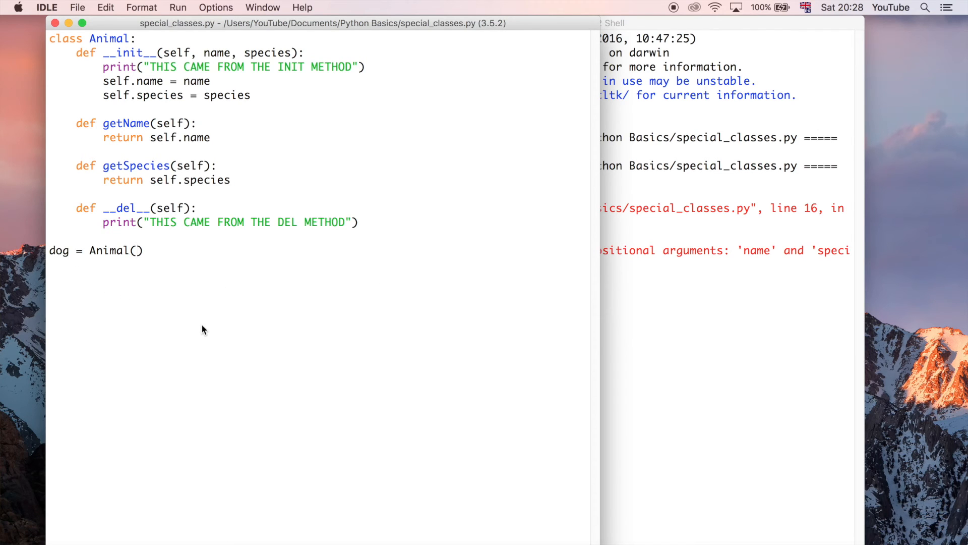
{"action": "left_click_drag", "start_coordinate": [204, 52], "coordinate": [285, 53]}
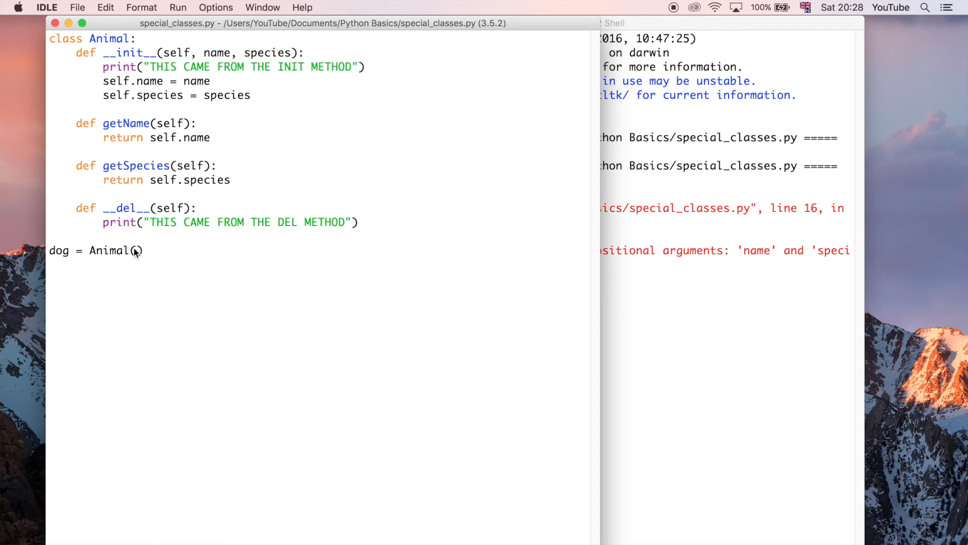
{"action": "mouse_move", "coordinate": [283, 388]}
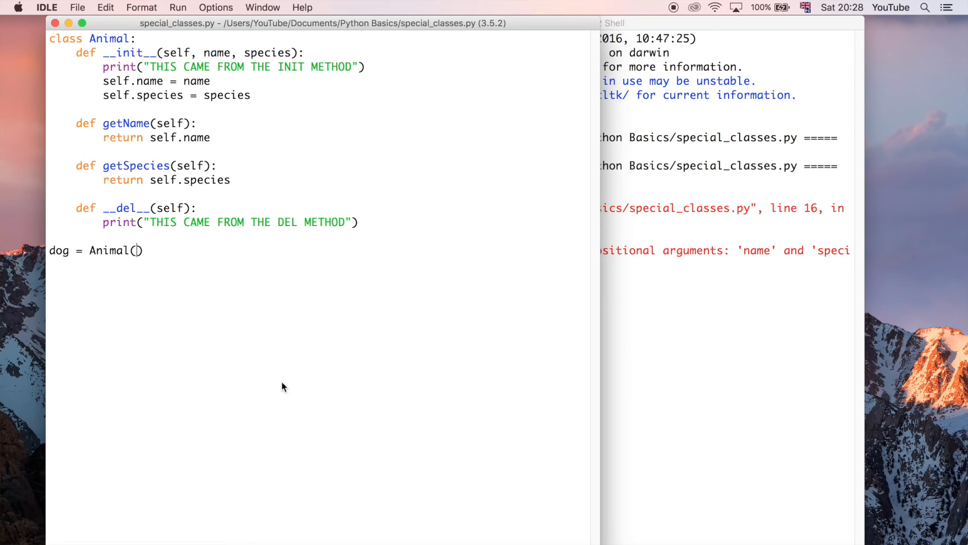
- Make the line dog = Animal("George", "Dog") and save to run it
{"action": "type", "text": "\"\""}
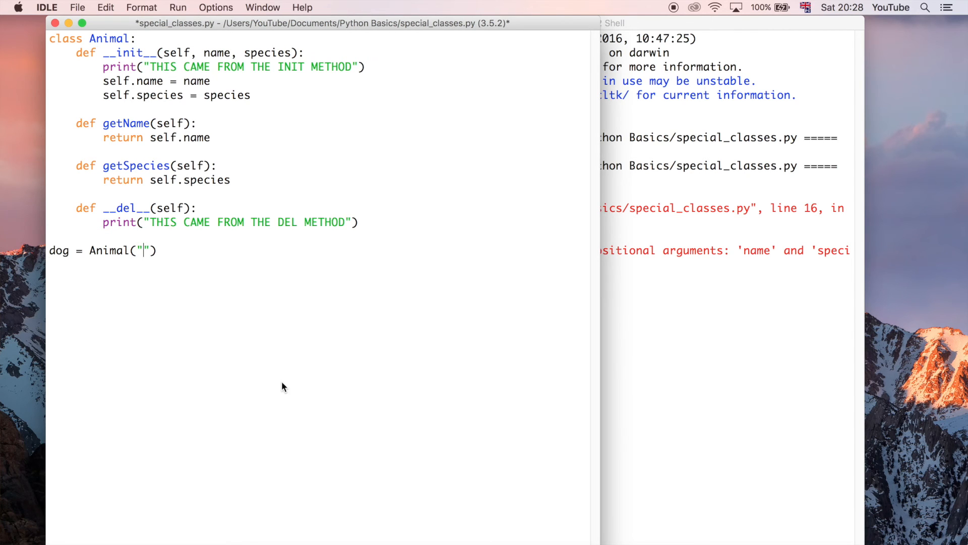
{"action": "type", "text": "George"}
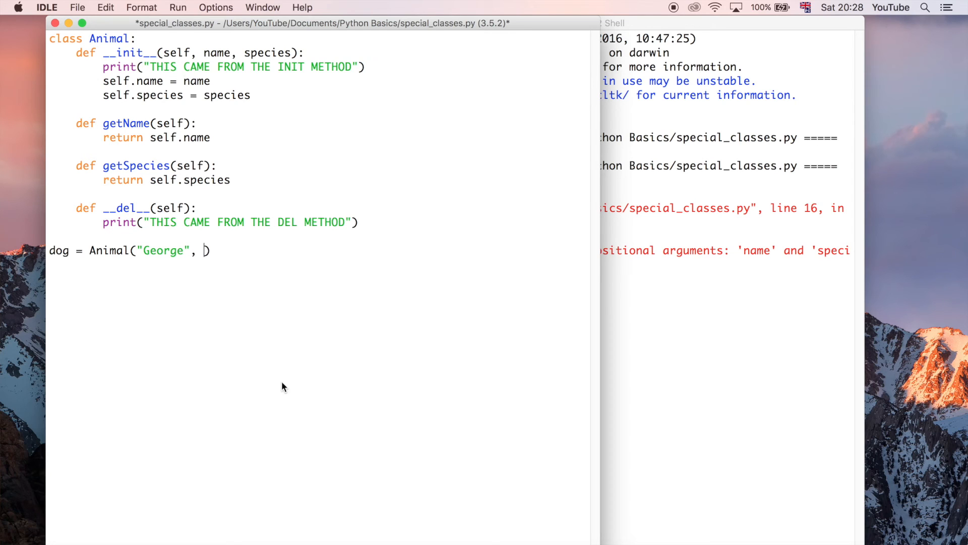
{"action": "type", "text": "\"\""}
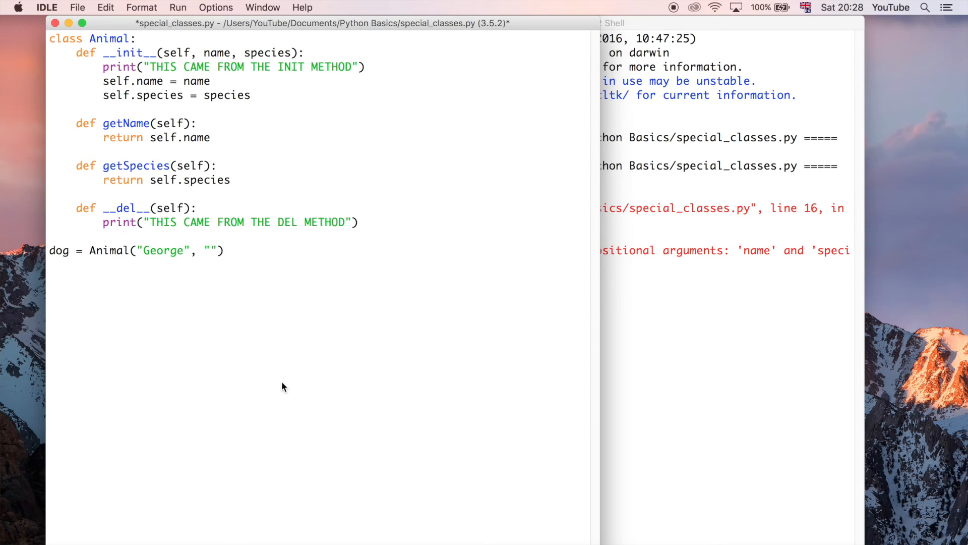
{"action": "type", "text": "Dog"}
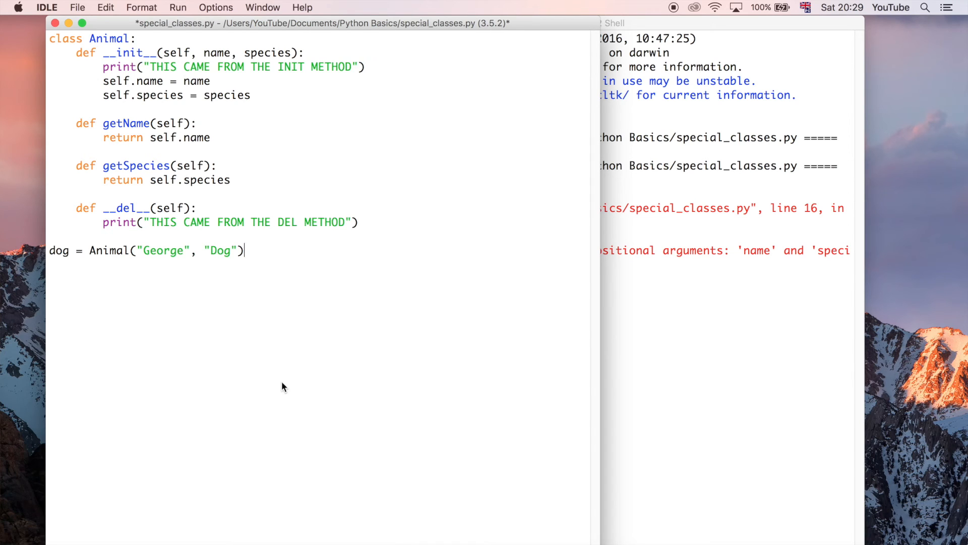
{"action": "key", "text": "cmd+s"}
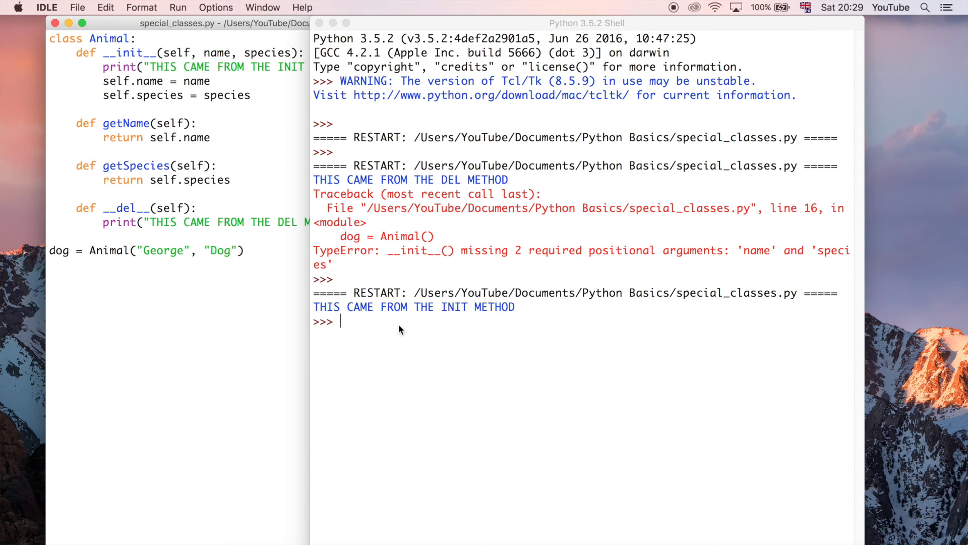
{"action": "mouse_move", "coordinate": [533, 321]}
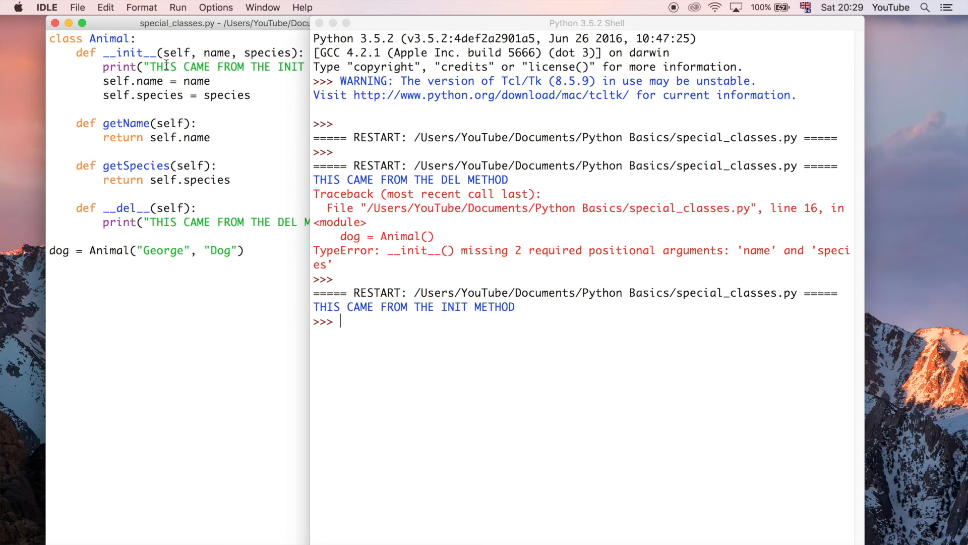
{"action": "mouse_move", "coordinate": [209, 80]}
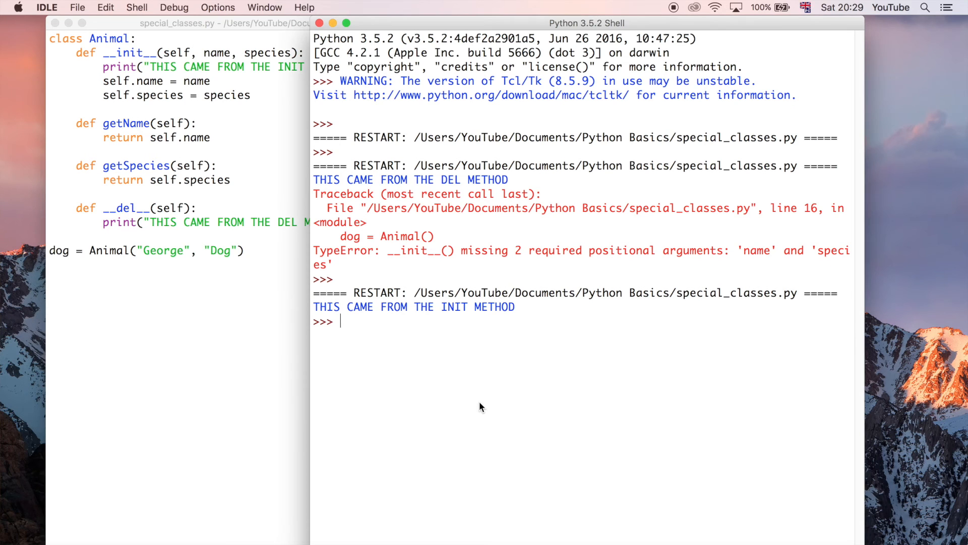
- Evaluate dog.name in the shell to get 'George'
{"action": "type", "text": "dog"}
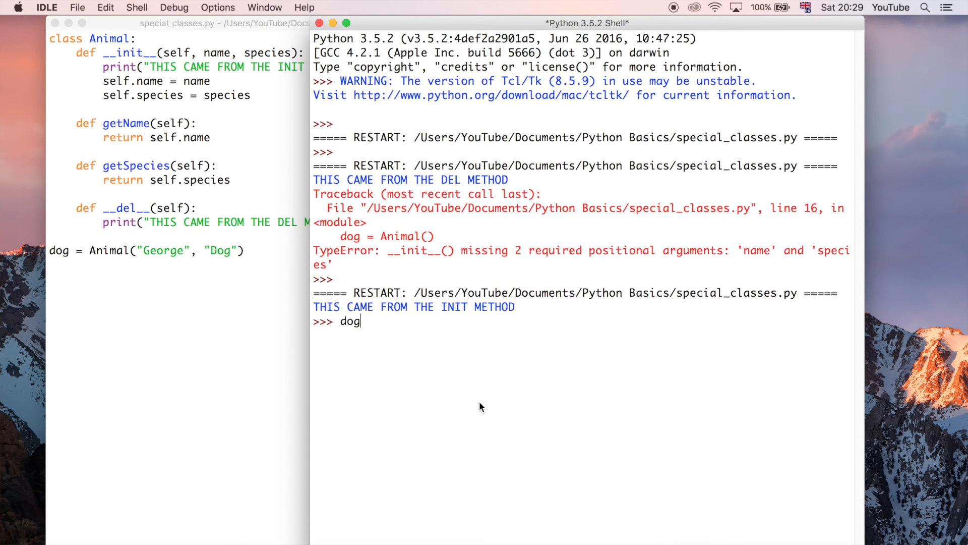
{"action": "type", "text": ".name"}
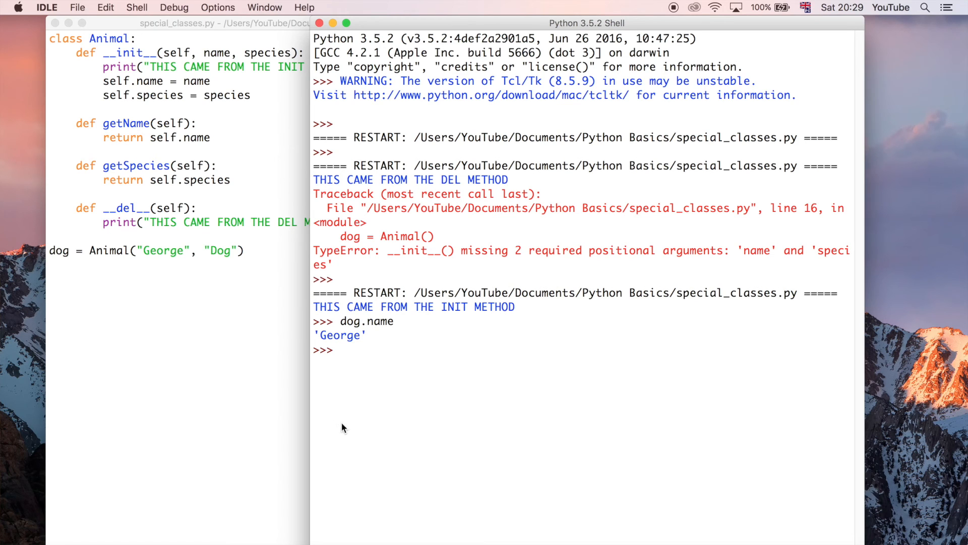
{"action": "mouse_move", "coordinate": [130, 95]}
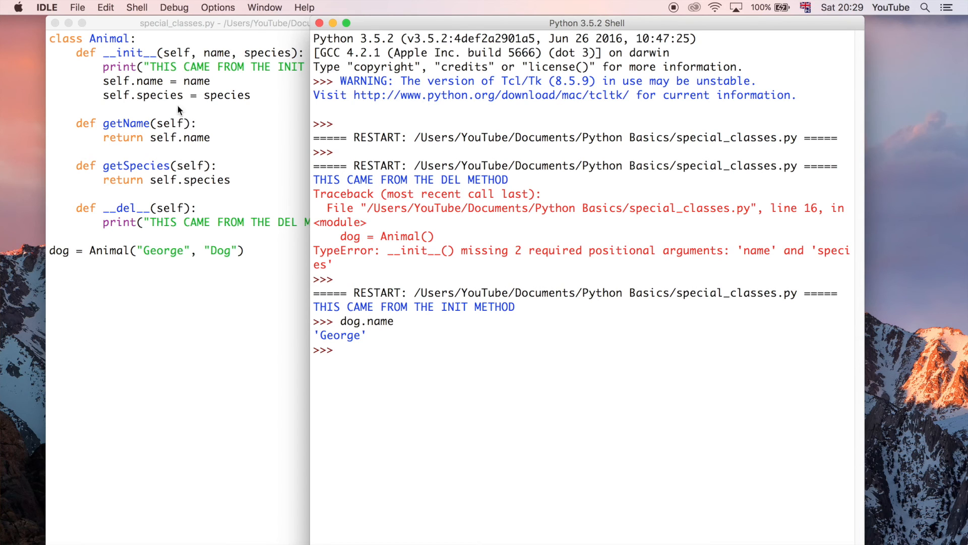
{"action": "mouse_move", "coordinate": [201, 97]}
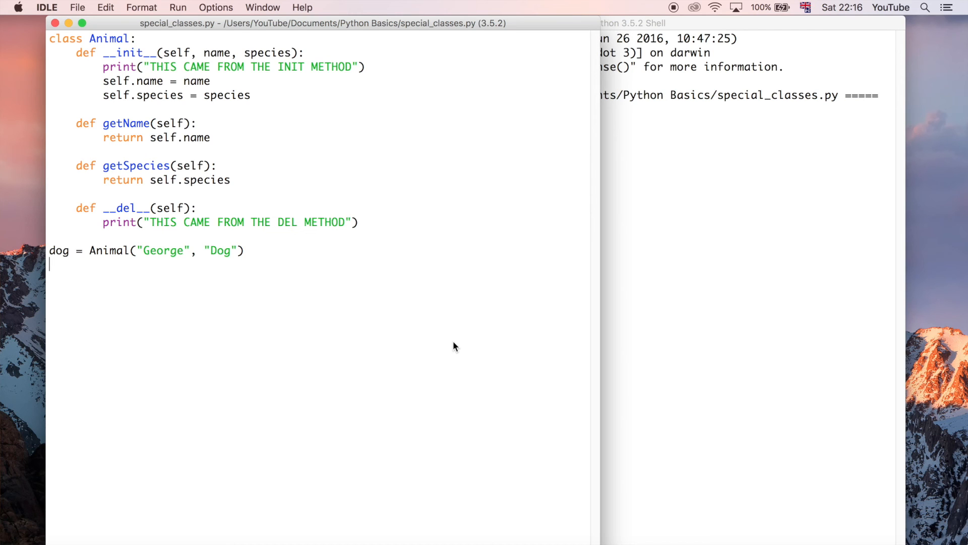
- Rerun the module and call dog.getName() in the fresh shell, returning 'George'
{"action": "key", "text": "f5"}
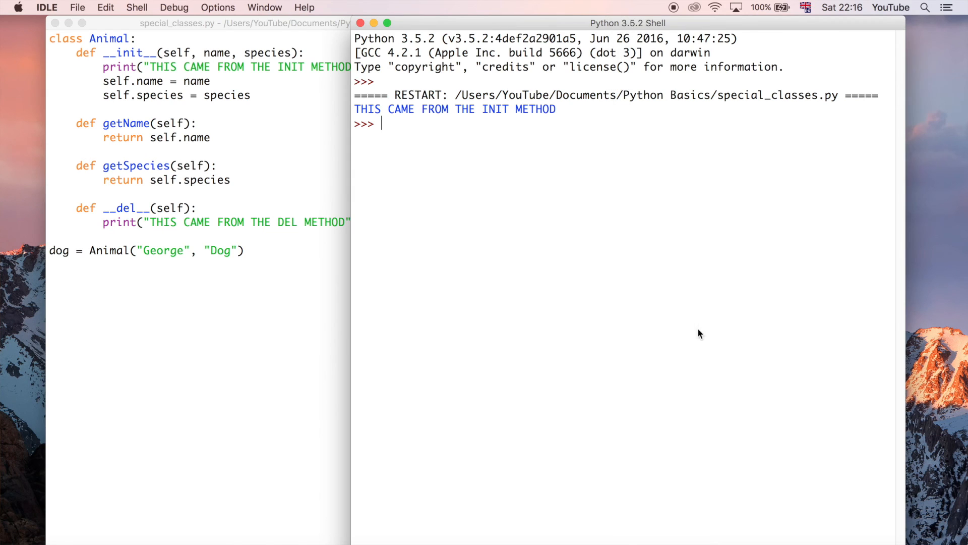
{"action": "mouse_move", "coordinate": [546, 238]}
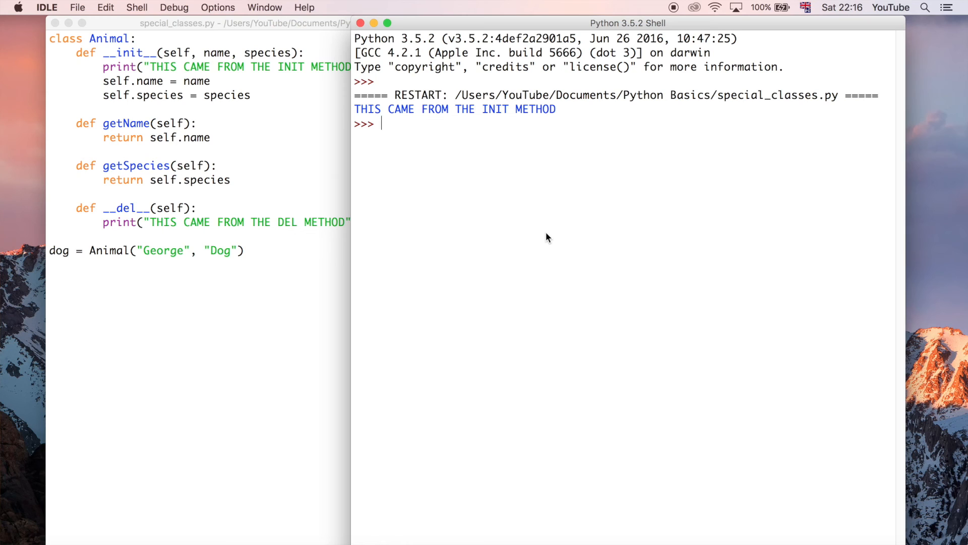
{"action": "type", "text": "dog"}
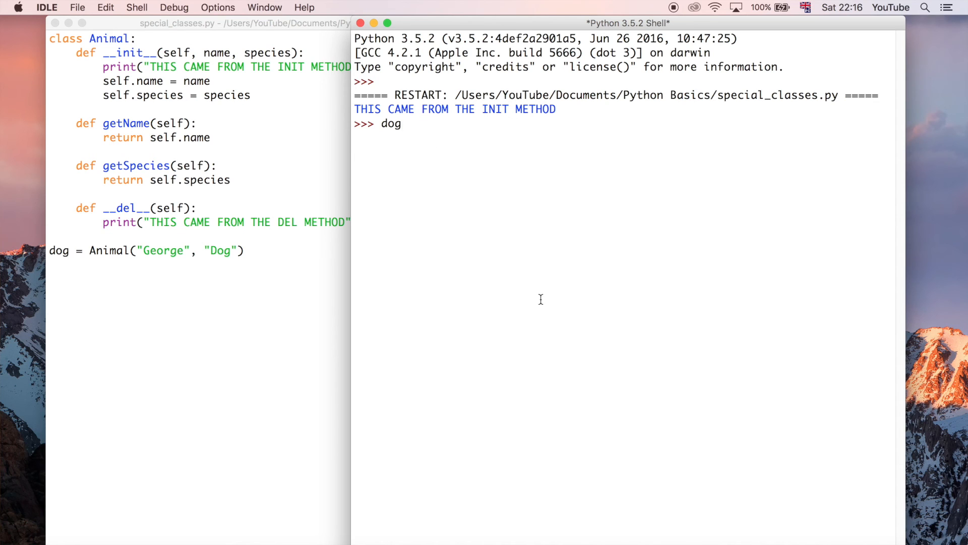
{"action": "type", "text": ".getName("}
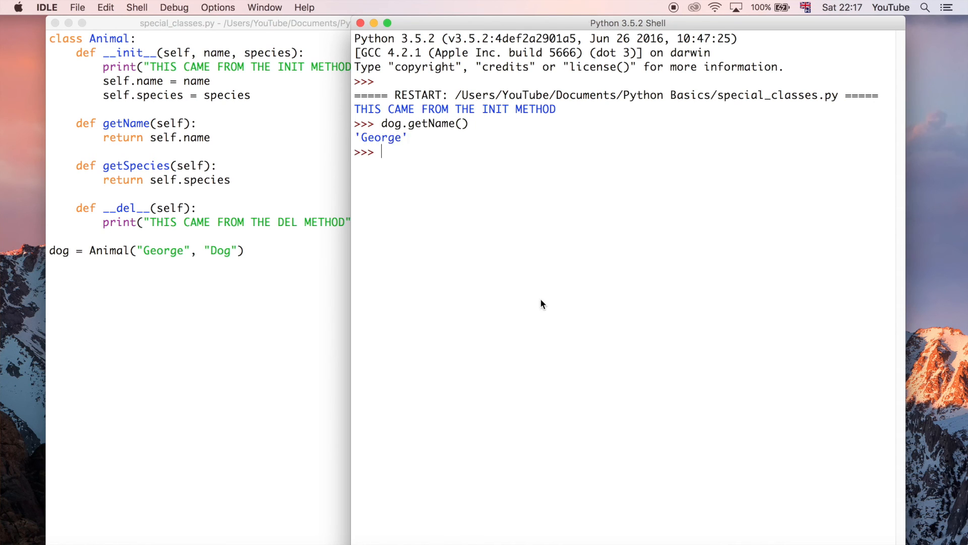
{"action": "mouse_move", "coordinate": [143, 137]}
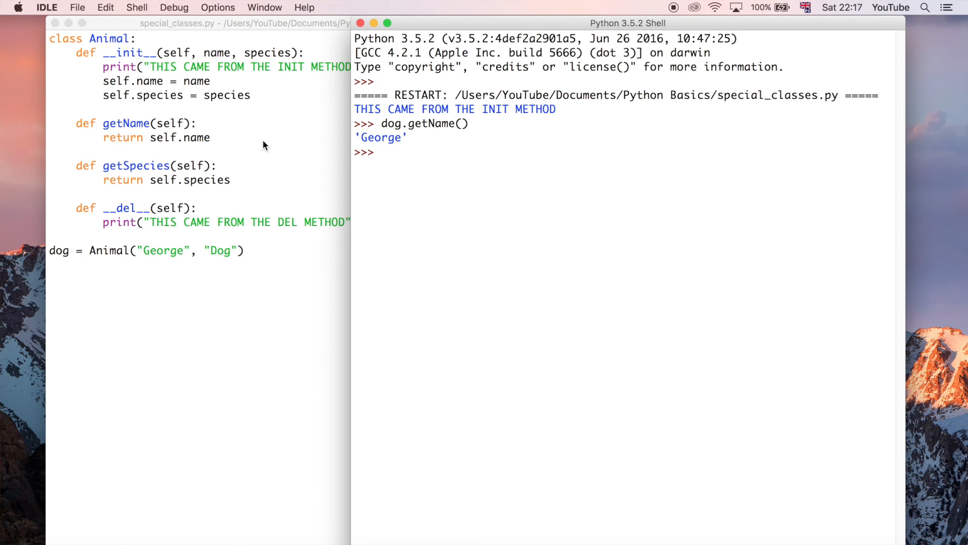
{"action": "mouse_move", "coordinate": [435, 174]}
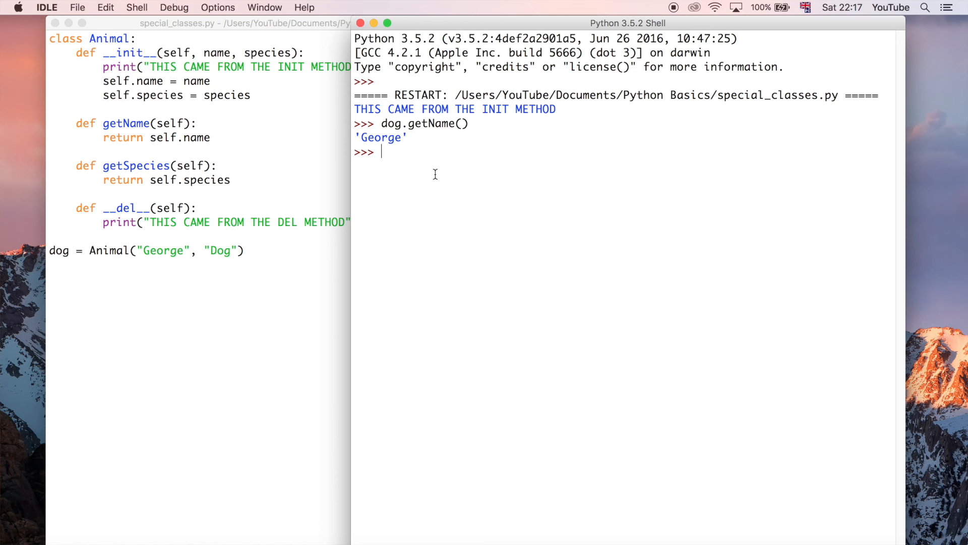
- Run del dog to print THIS CAME FROM THE DEL METHOD, then begin typing dog.g
{"action": "type", "text": "del"}
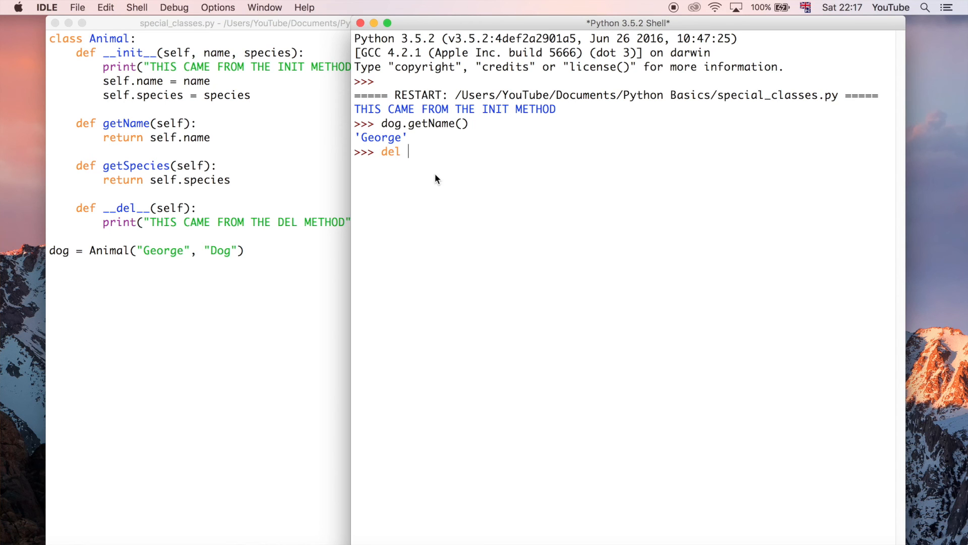
{"action": "type", "text": "dog"}
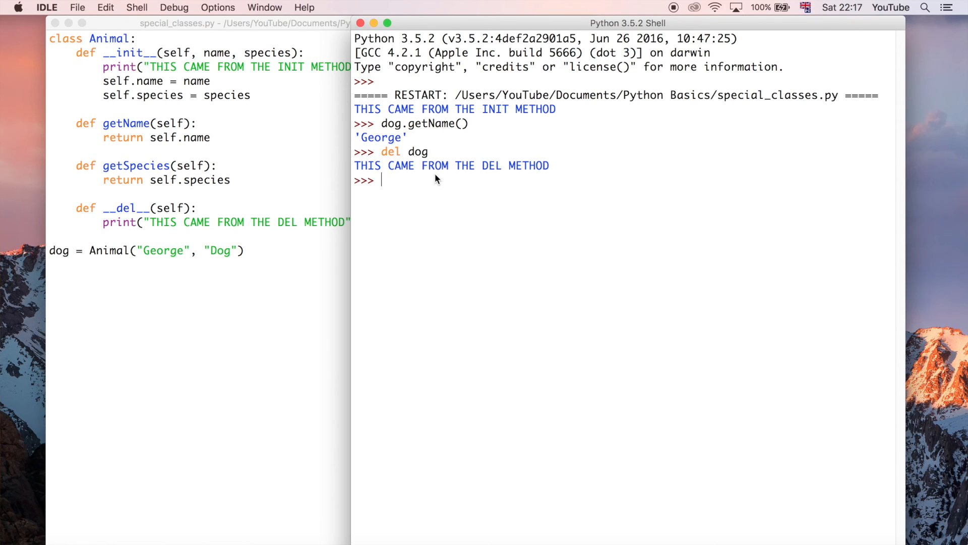
{"action": "mouse_move", "coordinate": [450, 192]}
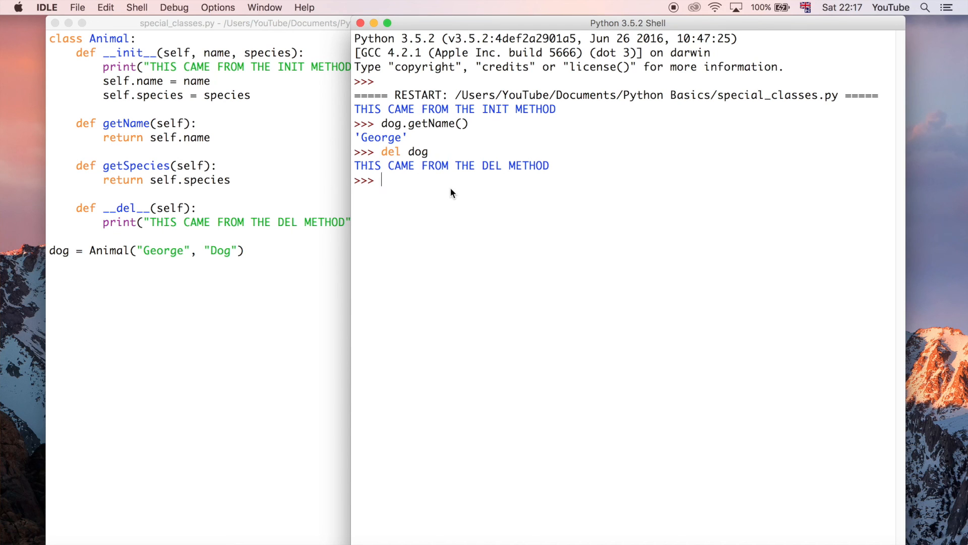
{"action": "type", "text": "dog.g"}
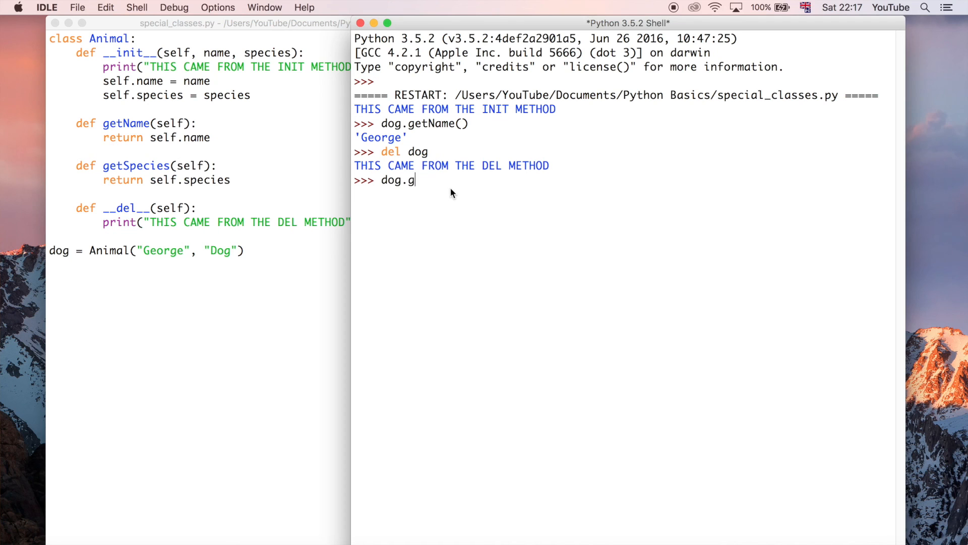